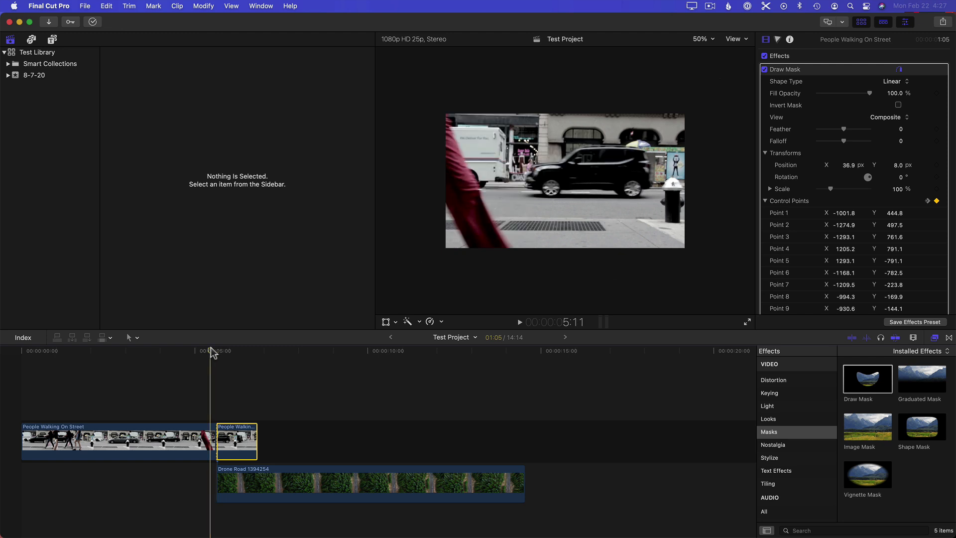
Step: Open People Walking On Street.mp4 in QuickTime Player and pause around 00:11 on the passer-by's legs
{"action": "left_click", "coordinate": [233, 353]}
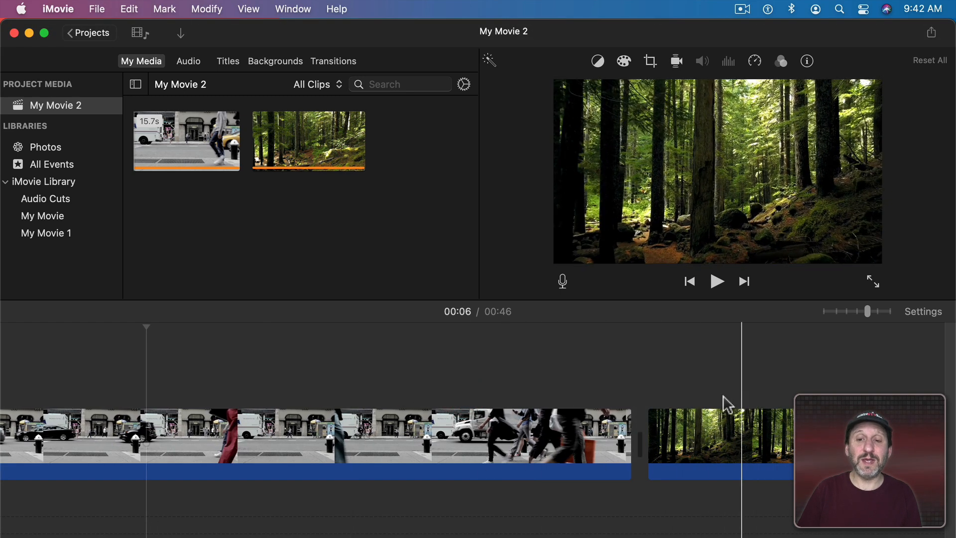
{"action": "left_click", "coordinate": [499, 405]}
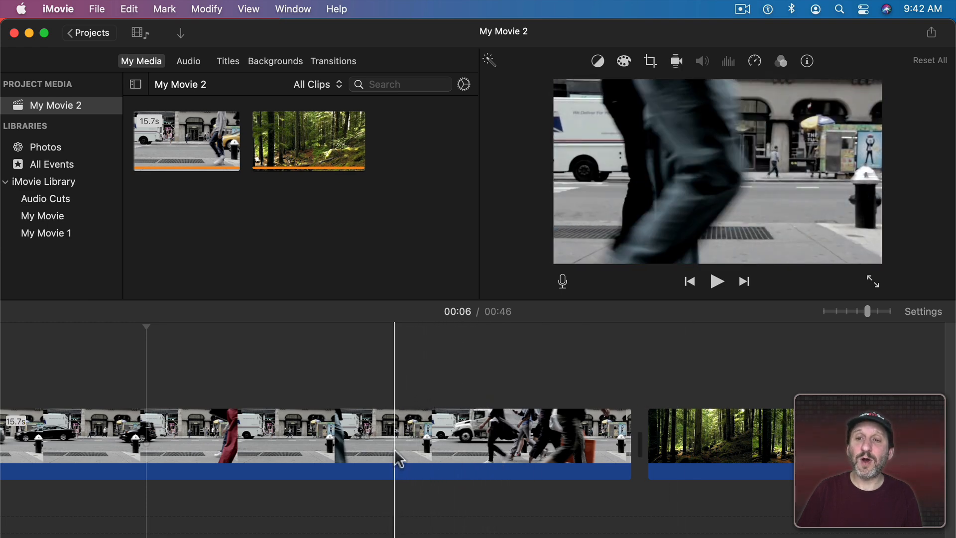
{"action": "left_click", "coordinate": [396, 460]}
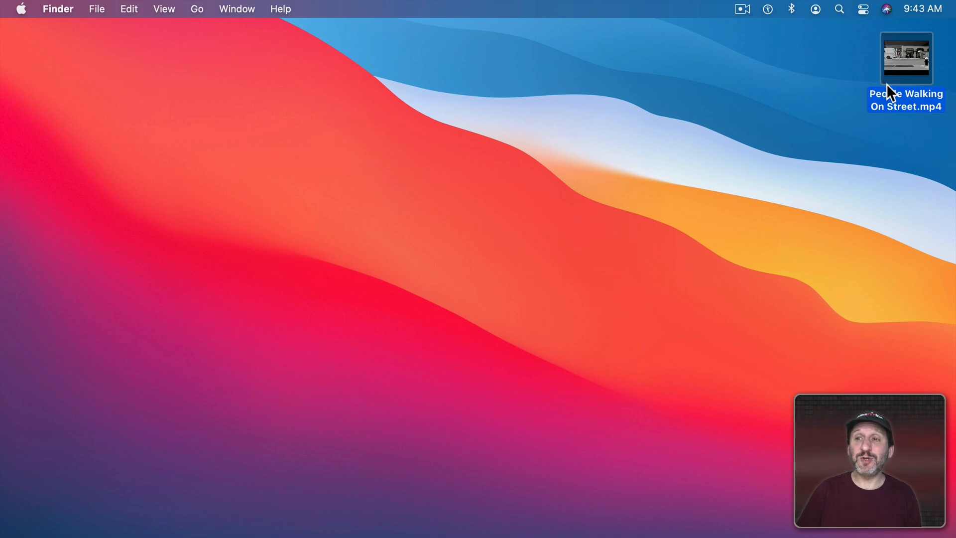
{"action": "double_click", "coordinate": [906, 58]}
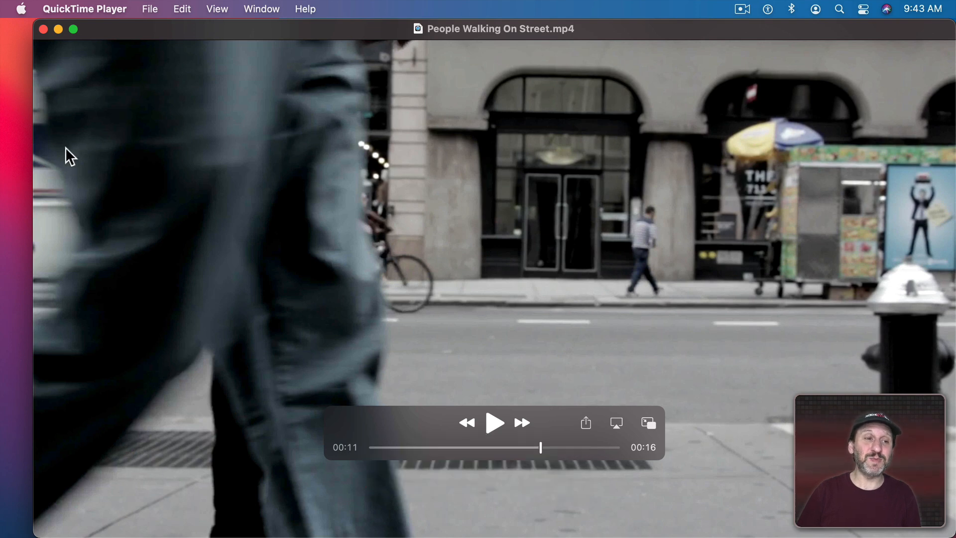
{"action": "mouse_move", "coordinate": [62, 295]}
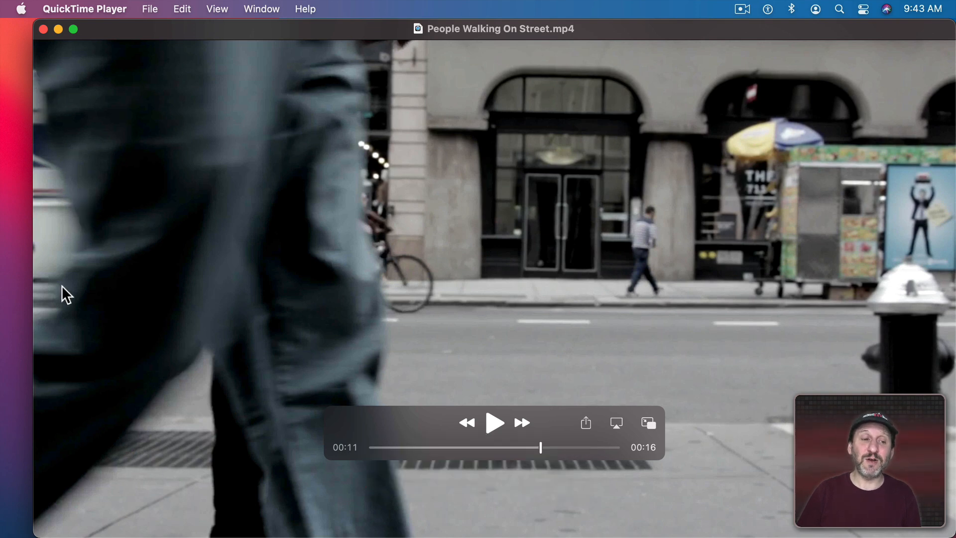
{"action": "mouse_move", "coordinate": [38, 80]}
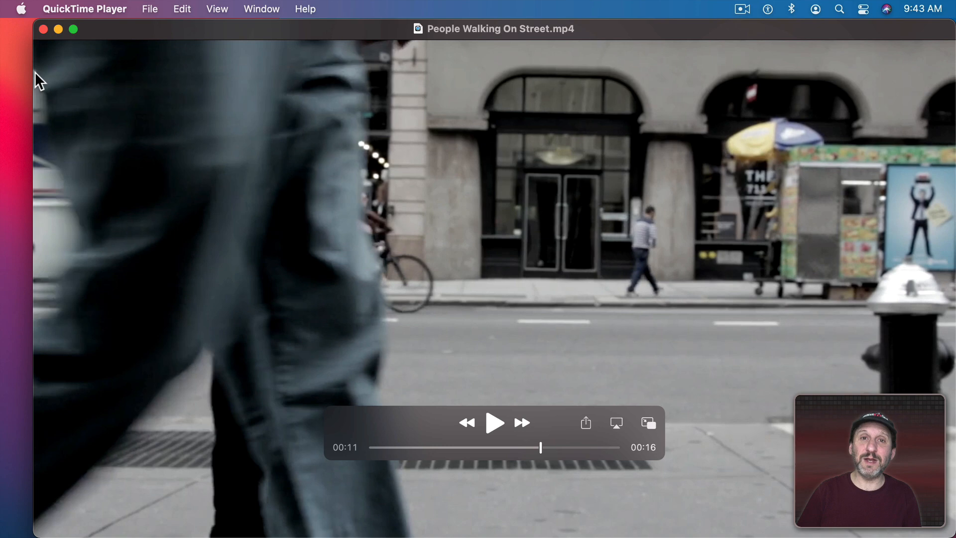
{"action": "mouse_move", "coordinate": [516, 319]}
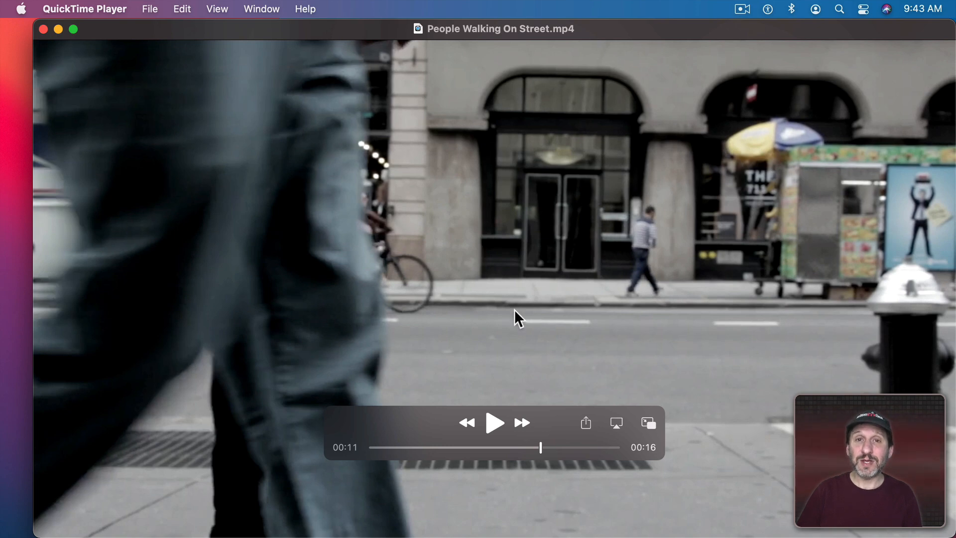
{"action": "left_click", "coordinate": [182, 9]}
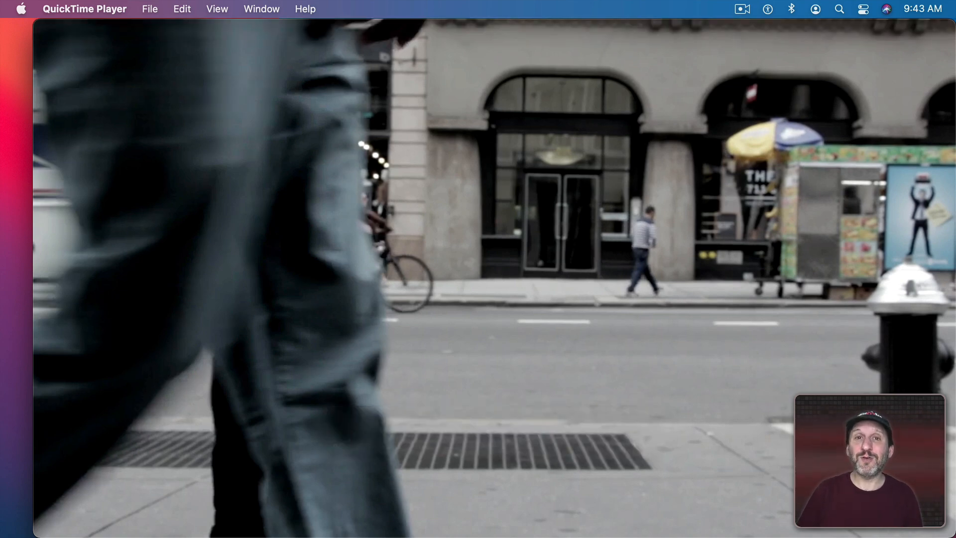
Step: Copy the paused street frame and make a new untitled Preview image from the clipboard
{"action": "key", "text": "cmd+space"}
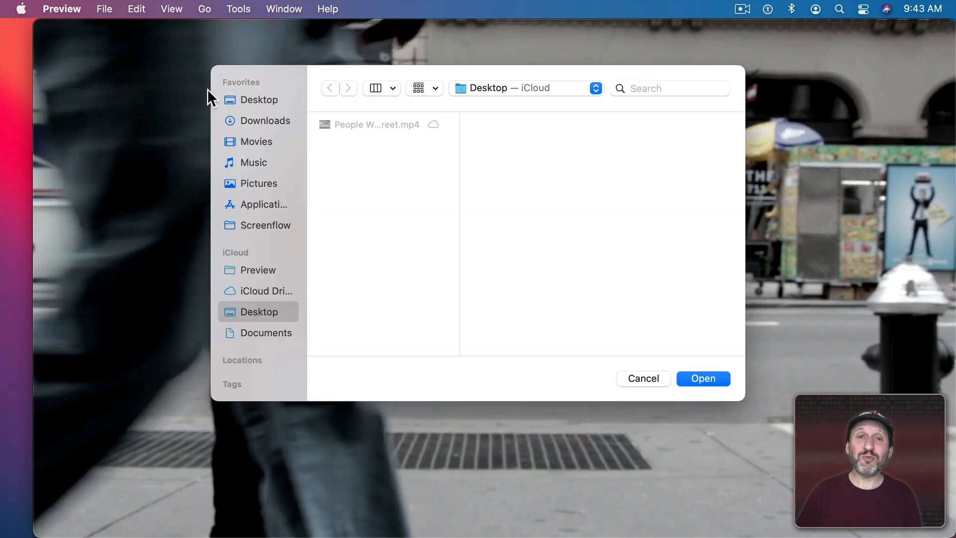
{"action": "left_click", "coordinate": [105, 9]}
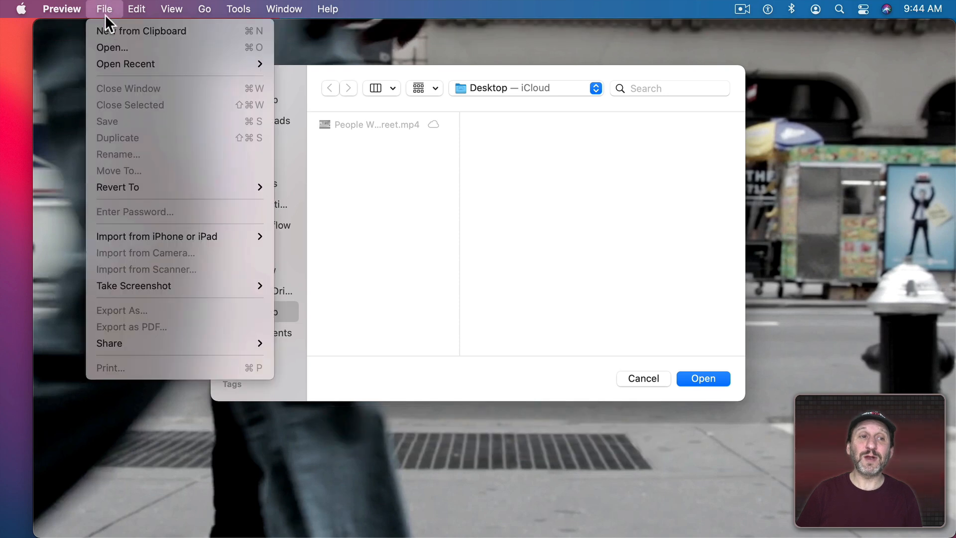
{"action": "mouse_move", "coordinate": [117, 39]}
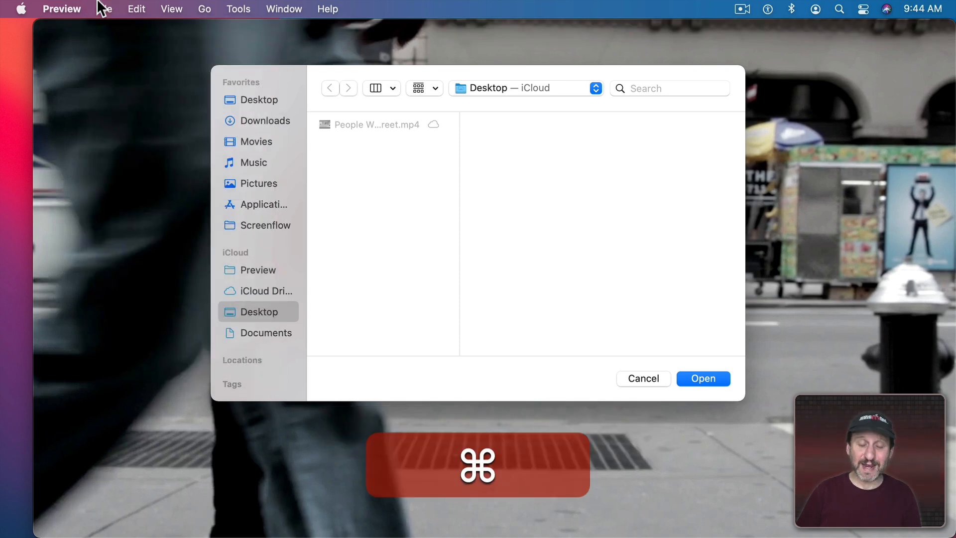
{"action": "left_click", "coordinate": [703, 379]}
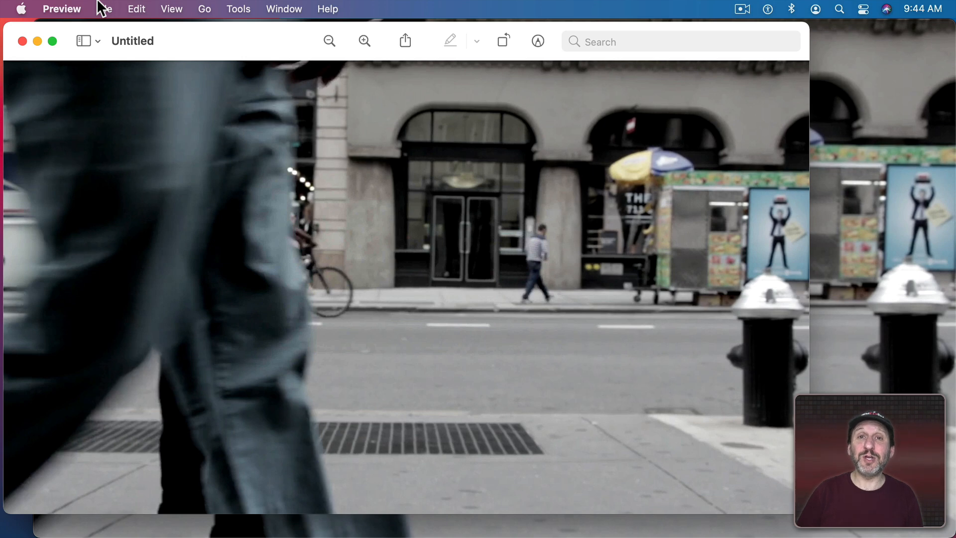
{"action": "mouse_move", "coordinate": [165, 82]}
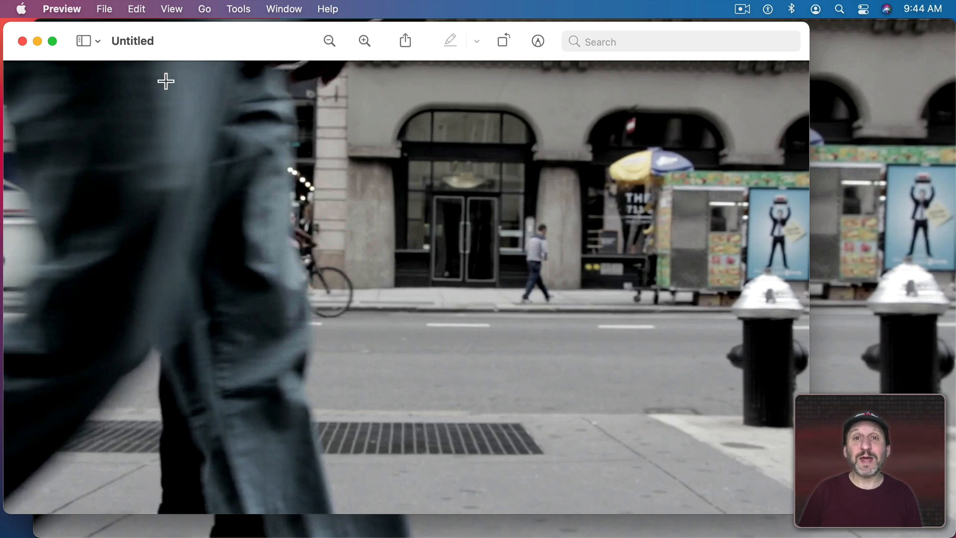
Step: Step the video forward repeatedly, copying each later frame into new Preview documents up to Untitled 18
{"action": "key", "text": "cmd"}
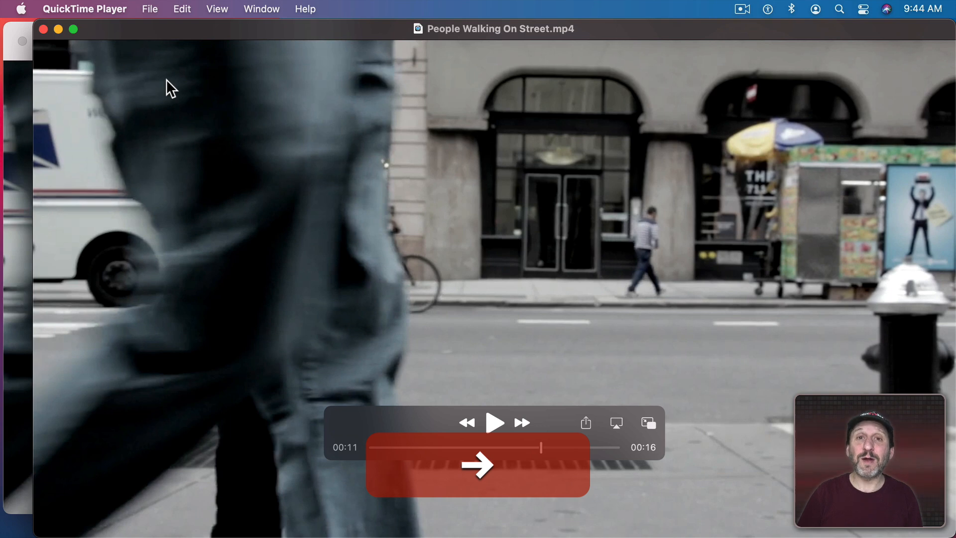
{"action": "key", "text": "cmd+c"}
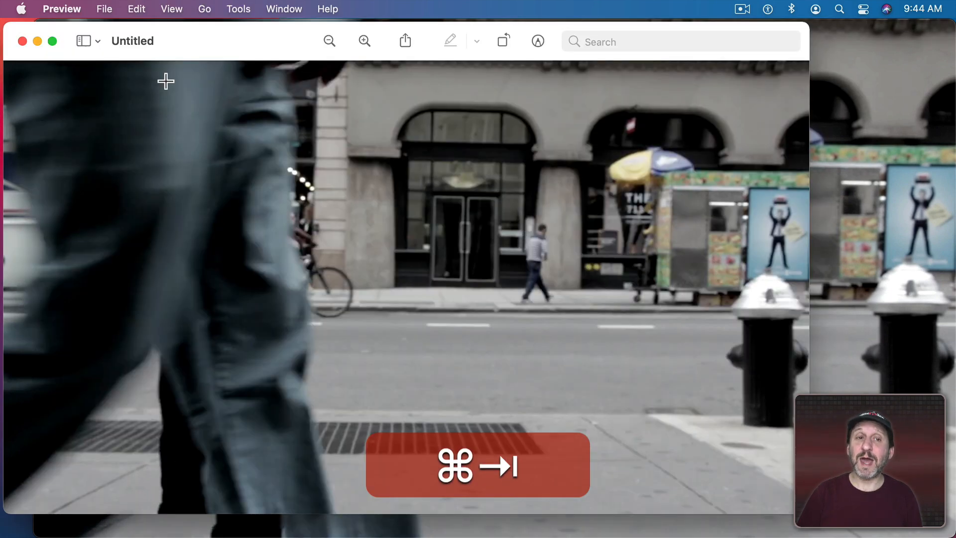
{"action": "key", "text": "cmd+n"}
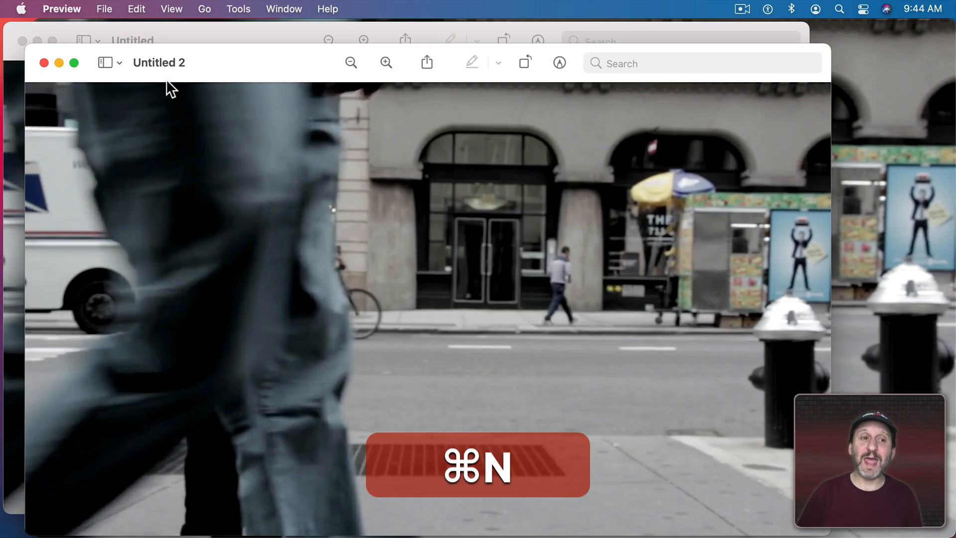
{"action": "key", "text": "cmd+n"}
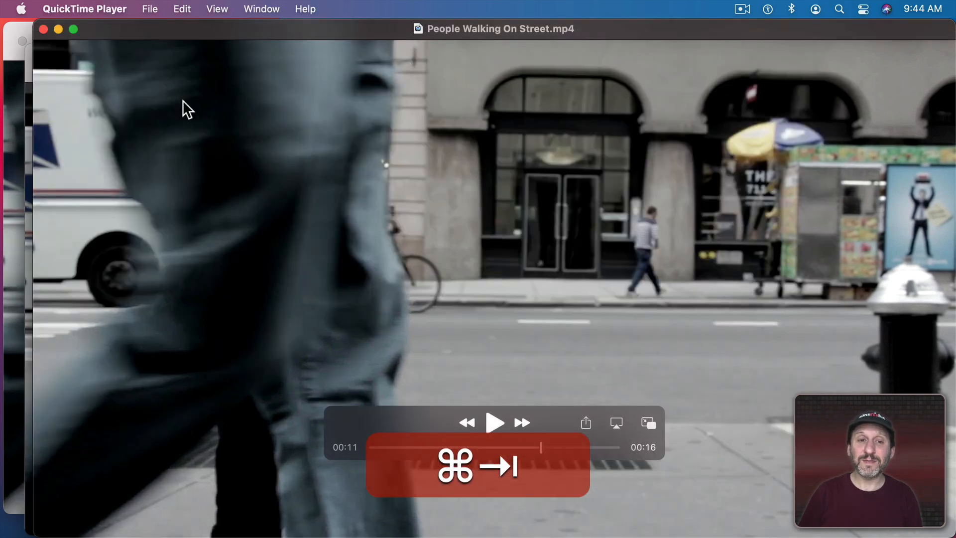
{"action": "key", "text": "cmd+c"}
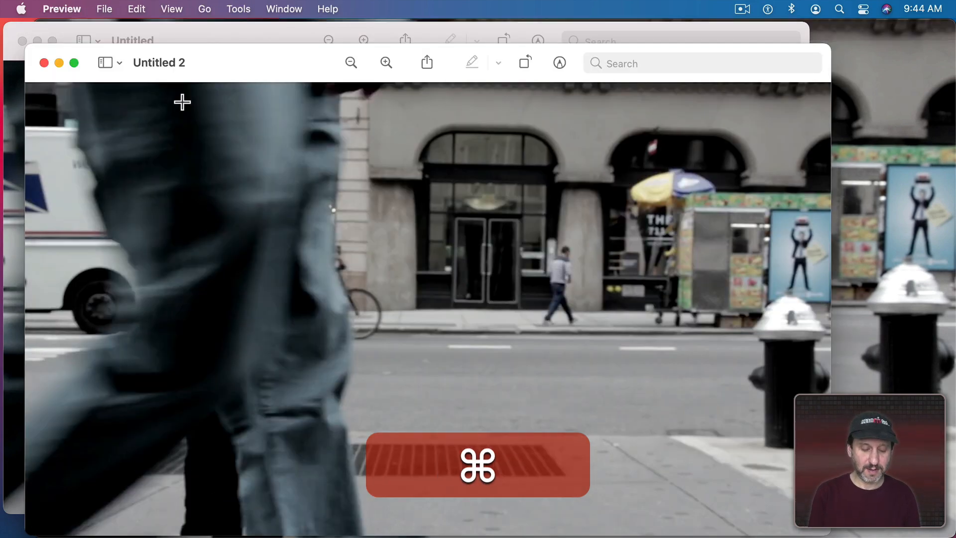
{"action": "key", "text": "cmd+c"}
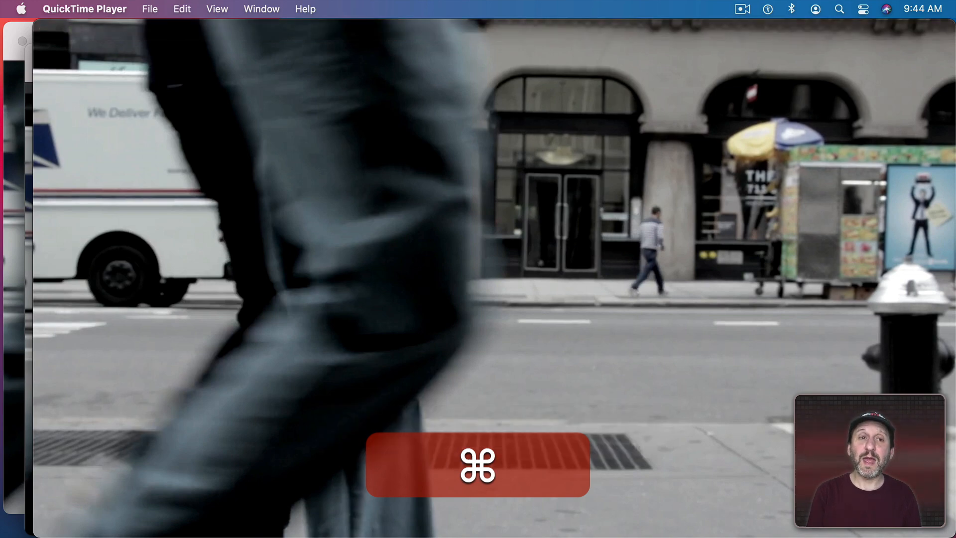
{"action": "key", "text": "cmd+n"}
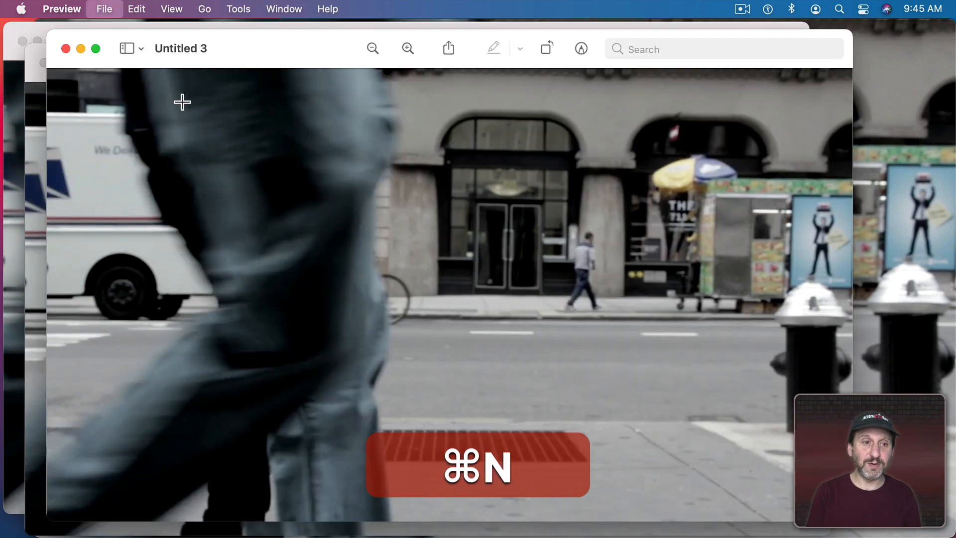
{"action": "key", "text": "Cmd+N"}
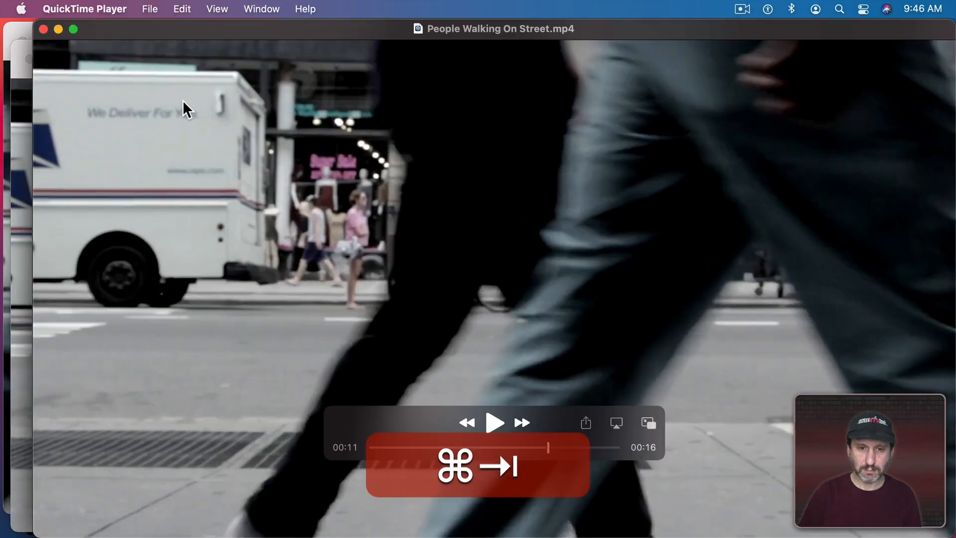
{"action": "key", "text": "cmd+right"}
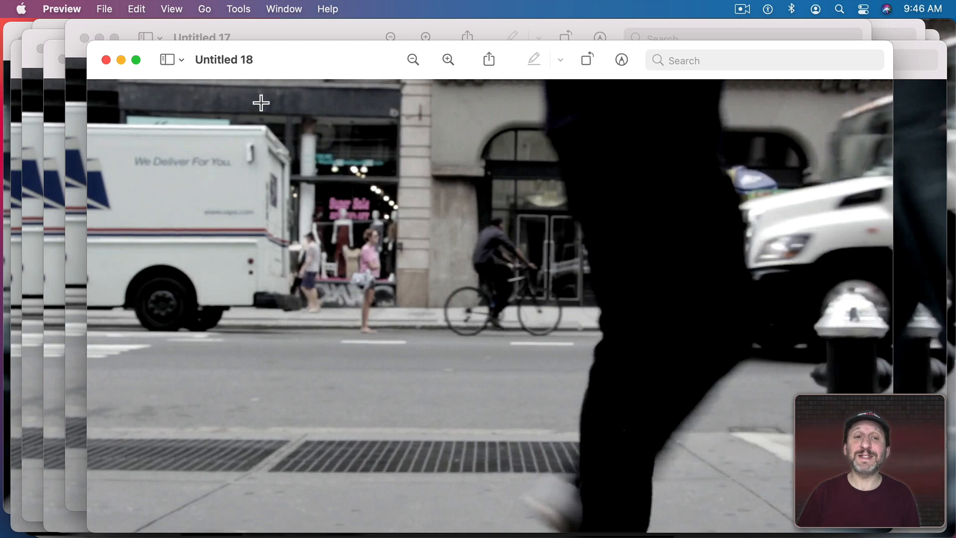
{"action": "mouse_move", "coordinate": [285, 131]}
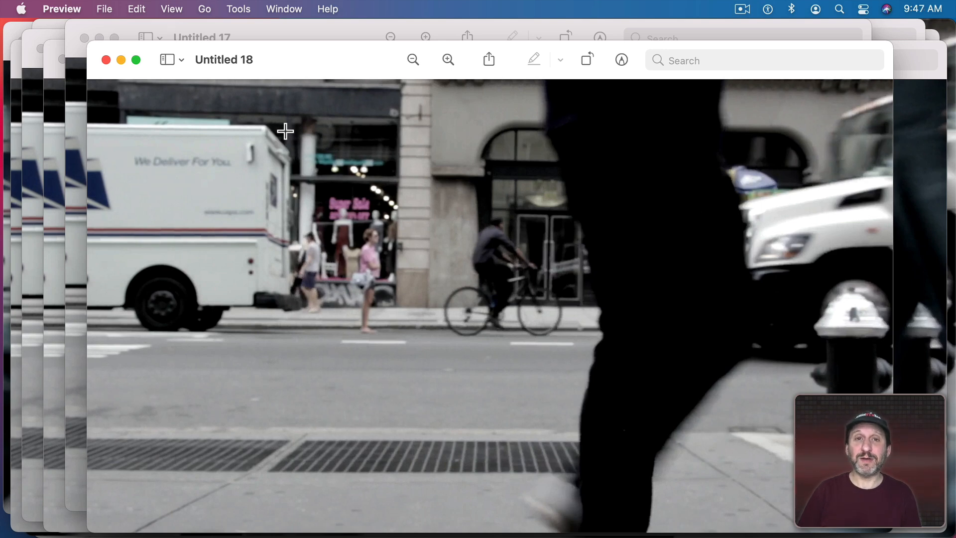
{"action": "mouse_move", "coordinate": [355, 213]}
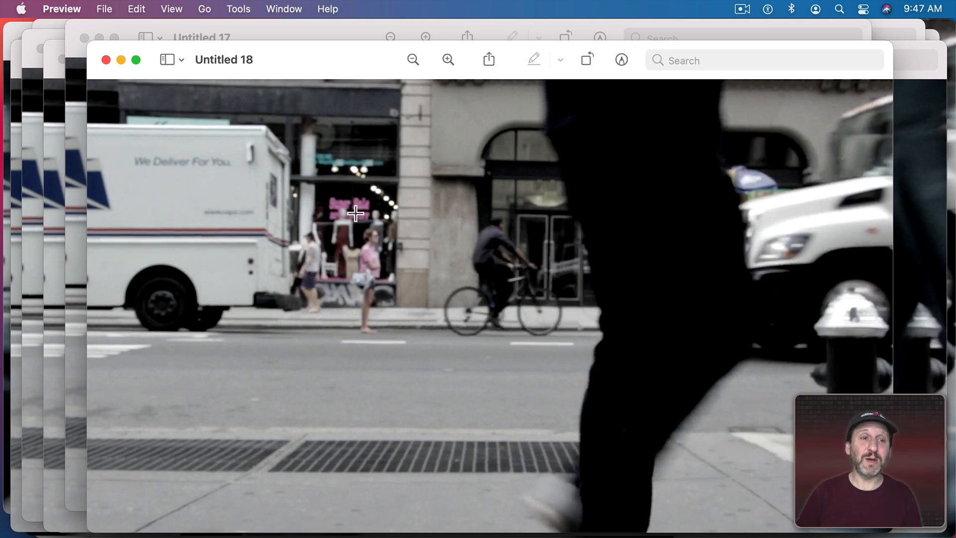
Step: Merge all eighteen frame documents into one tabbed Preview window and show the first Untitled tab
{"action": "left_click", "coordinate": [283, 9]}
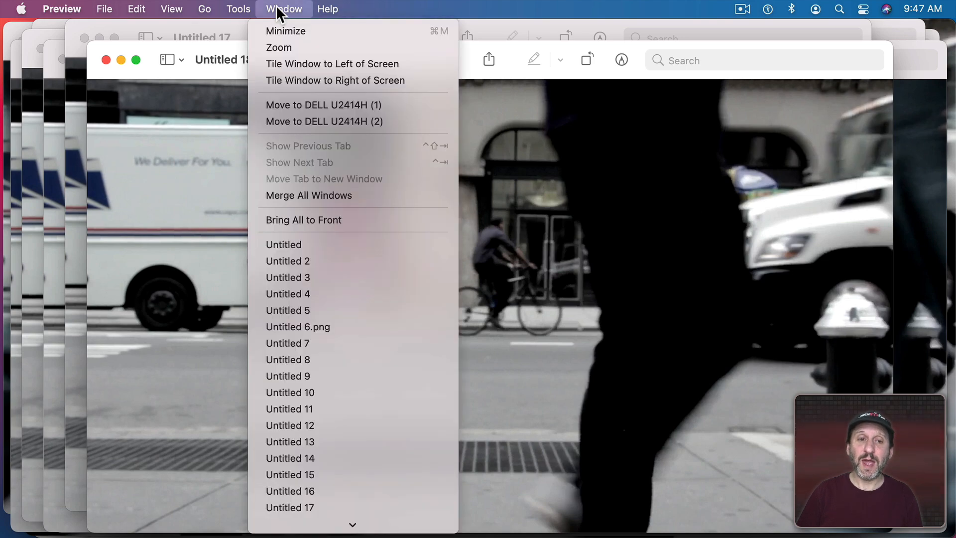
{"action": "left_click", "coordinate": [309, 196]}
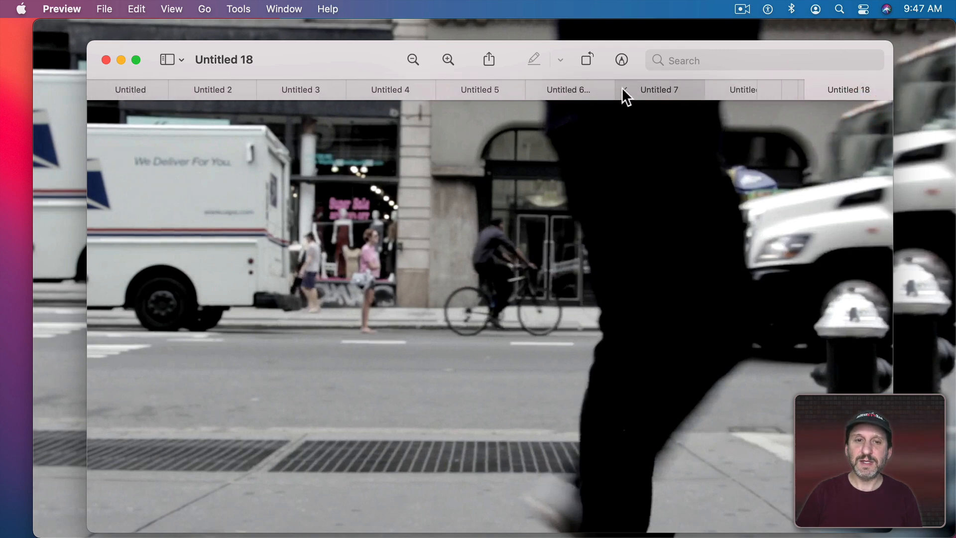
{"action": "left_click", "coordinate": [131, 89]}
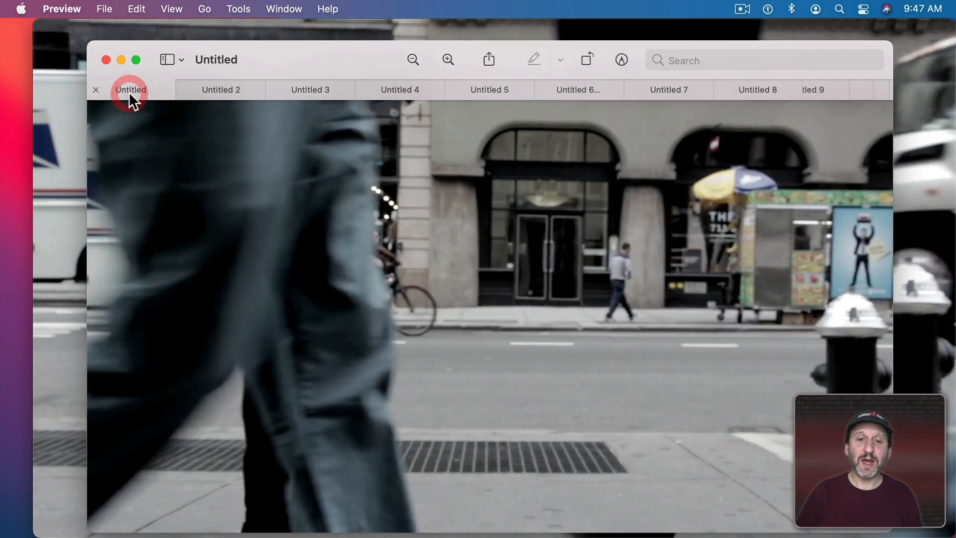
{"action": "mouse_move", "coordinate": [131, 295]}
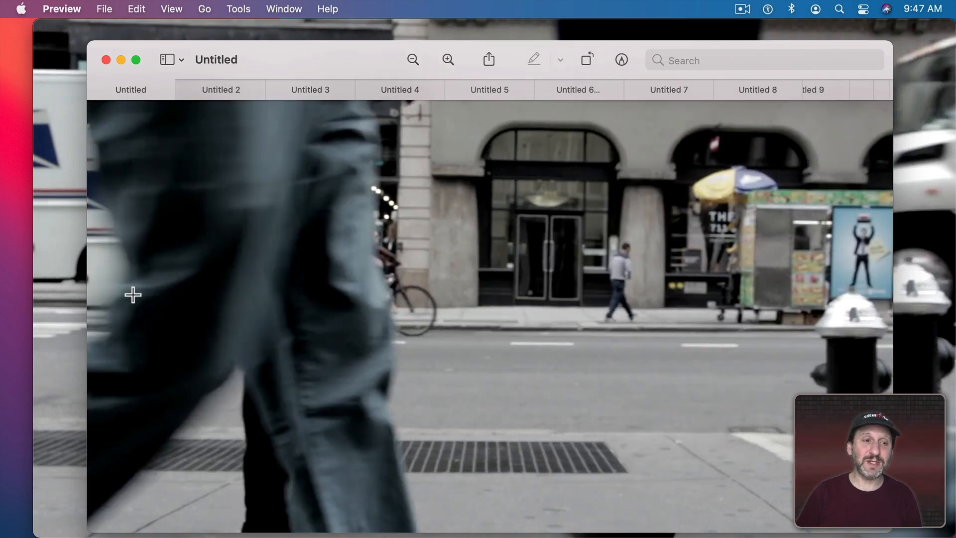
{"action": "mouse_move", "coordinate": [615, 74]}
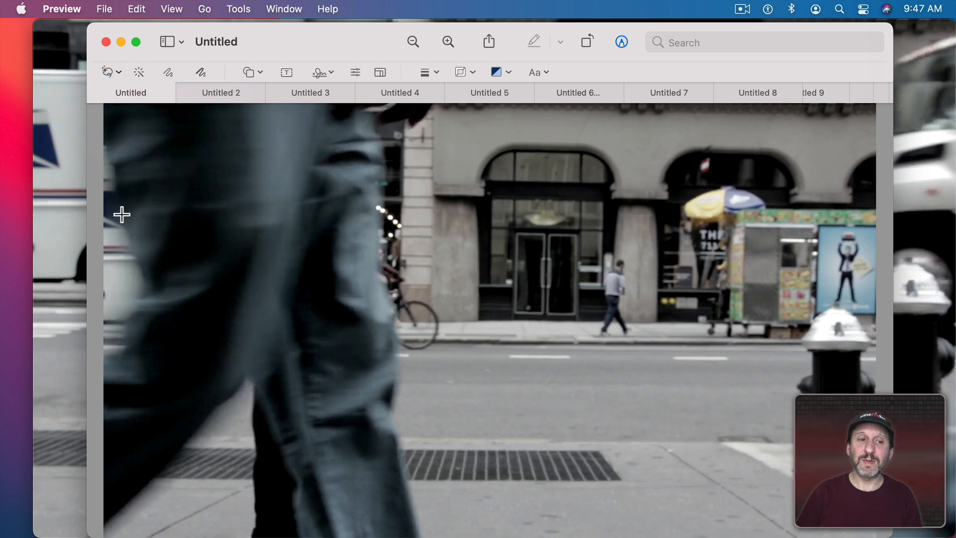
{"action": "mouse_move", "coordinate": [135, 261]}
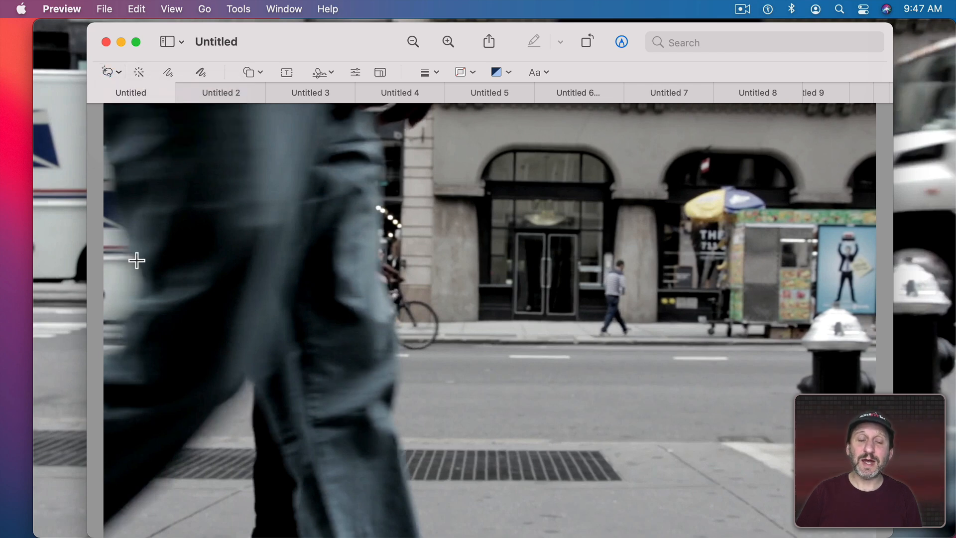
Step: Lasso the street background strip left of the leg in the first frame and delete it
{"action": "left_click_drag", "start_coordinate": [146, 262], "coordinate": [125, 330]}
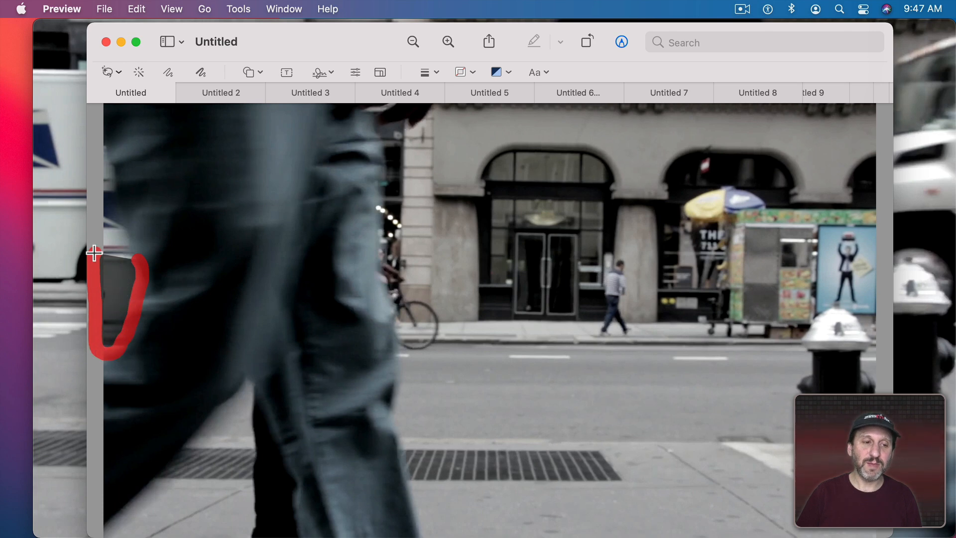
{"action": "left_click_drag", "start_coordinate": [98, 253], "coordinate": [96, 126]}
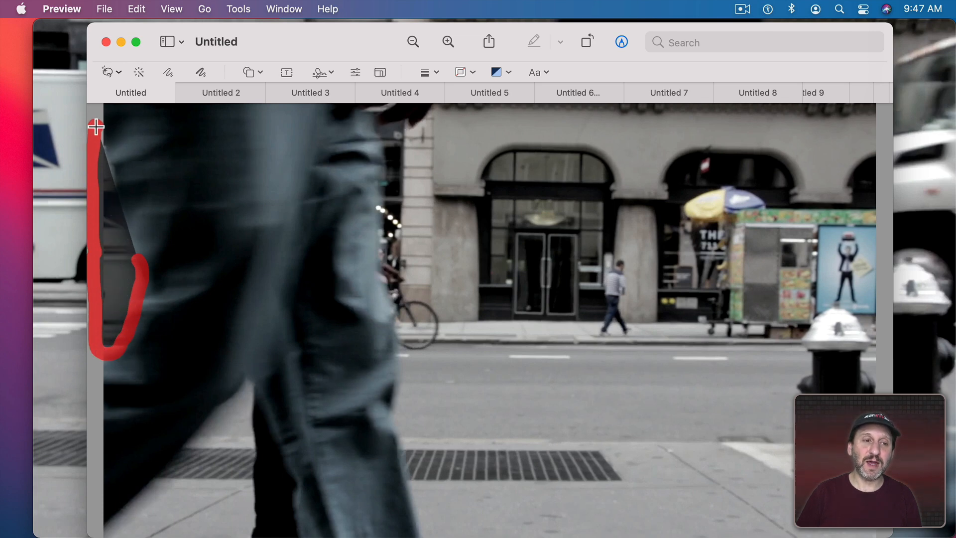
{"action": "left_click_drag", "start_coordinate": [96, 127], "coordinate": [137, 260]}
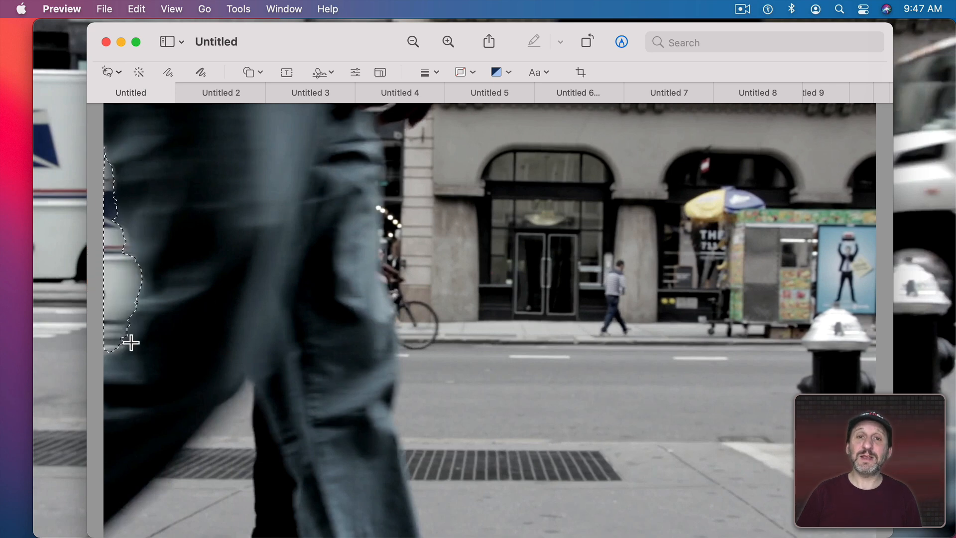
{"action": "key", "text": "delete"}
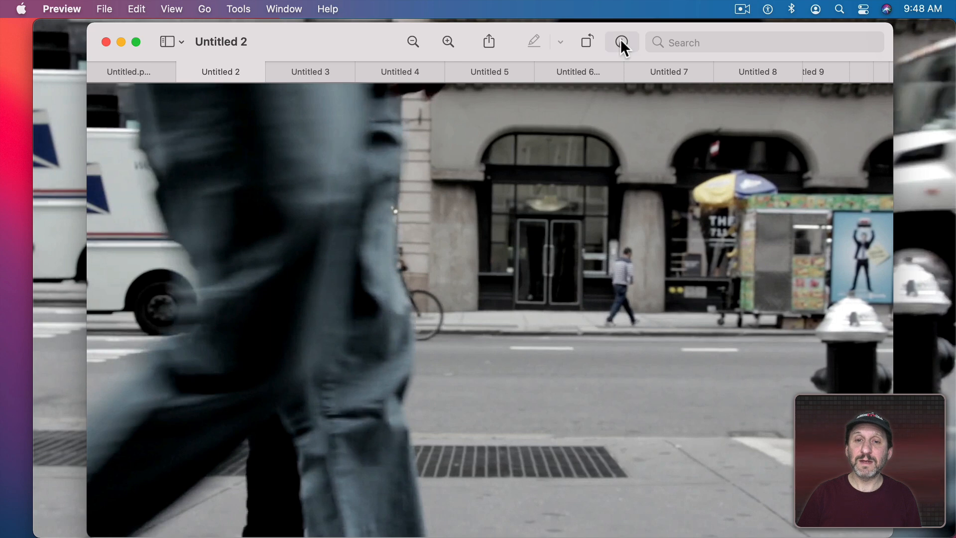
Step: Lasso and delete the street area left of the leg in the second frame, Untitled 2
{"action": "left_click", "coordinate": [625, 42]}
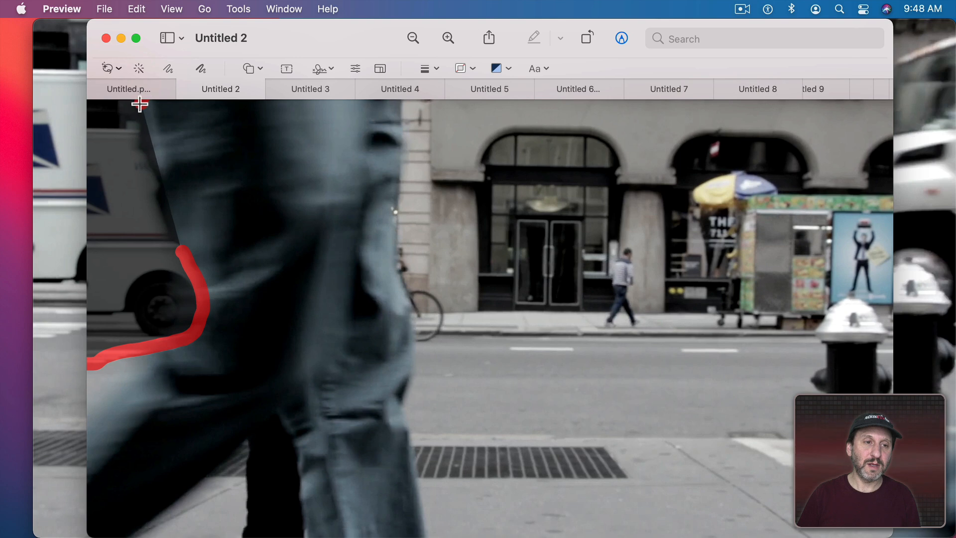
{"action": "left_click_drag", "start_coordinate": [140, 104], "coordinate": [180, 254]}
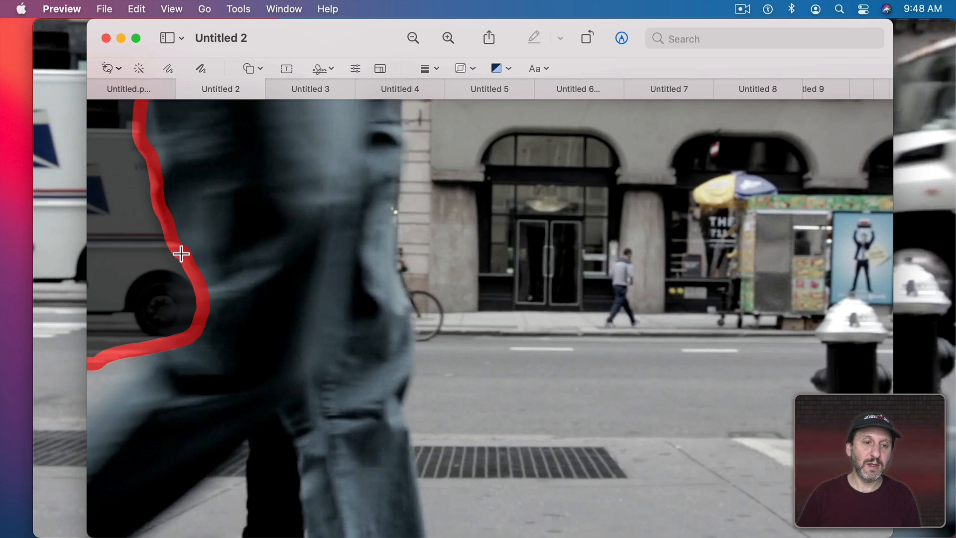
{"action": "key", "text": "delete"}
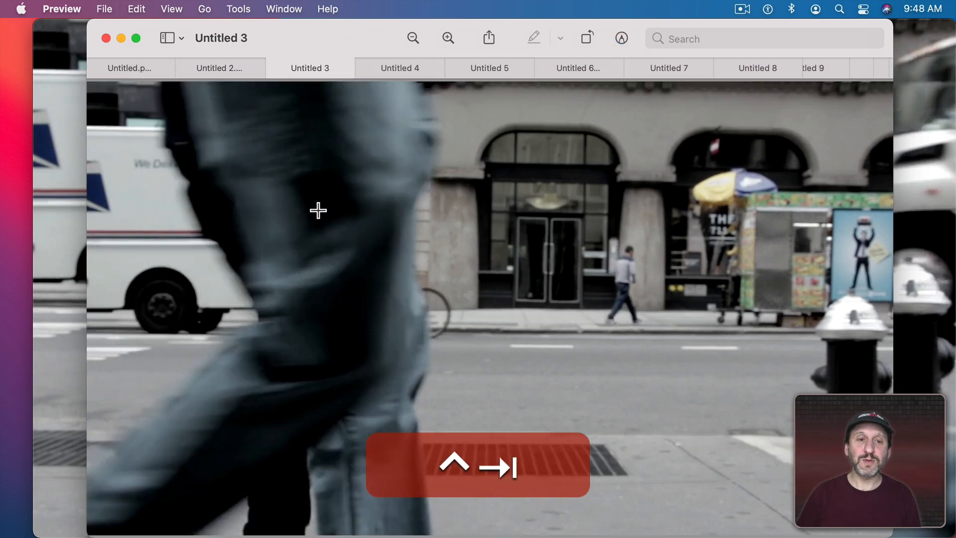
Step: Lasso and delete the background left of the leg in the third frame, Untitled 3
{"action": "left_click", "coordinate": [626, 39]}
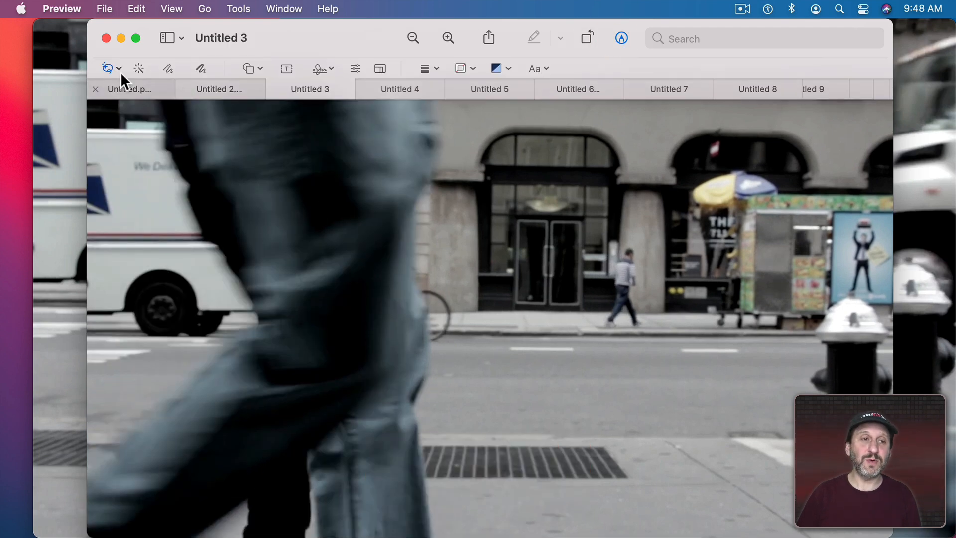
{"action": "left_click", "coordinate": [107, 67]}
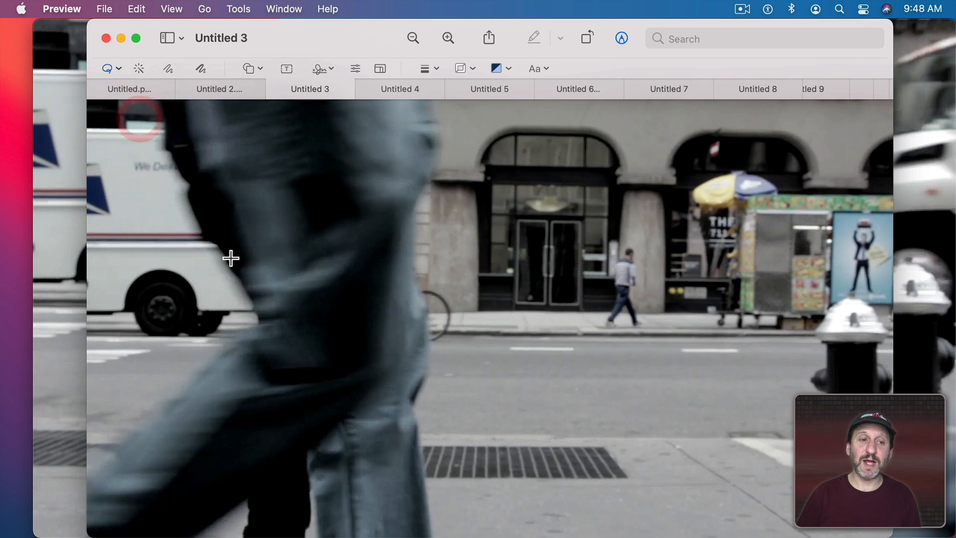
{"action": "left_click_drag", "start_coordinate": [140, 122], "coordinate": [219, 249]}
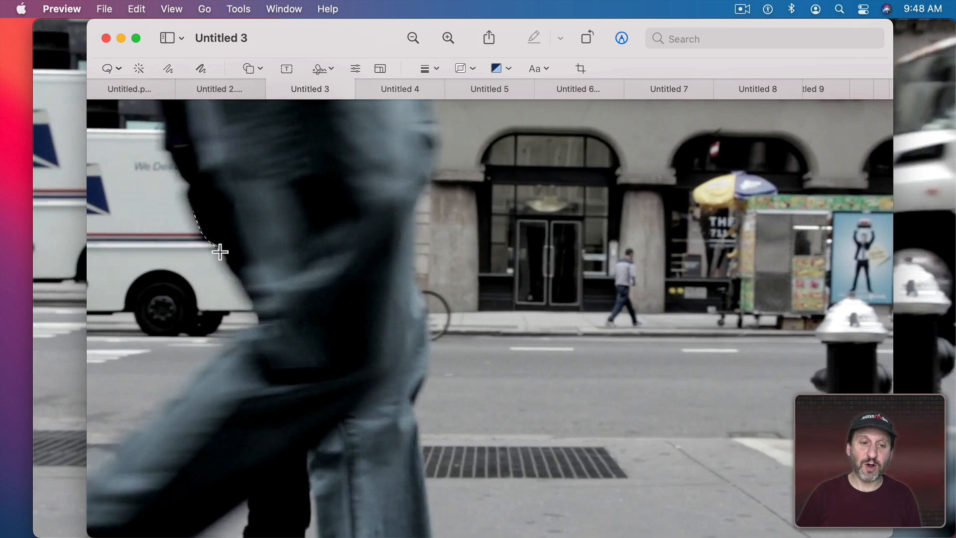
{"action": "left_click_drag", "start_coordinate": [219, 251], "coordinate": [221, 361]}
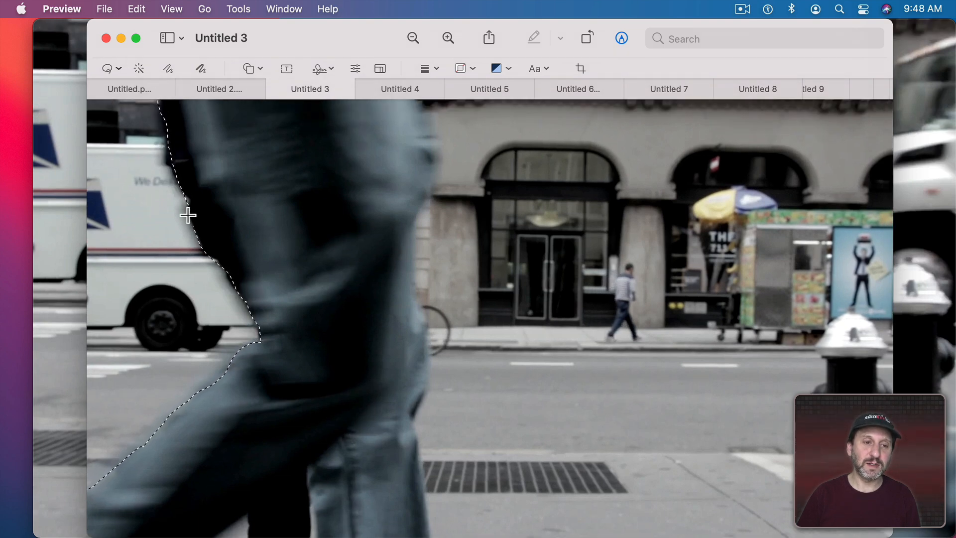
{"action": "key", "text": "Delete"}
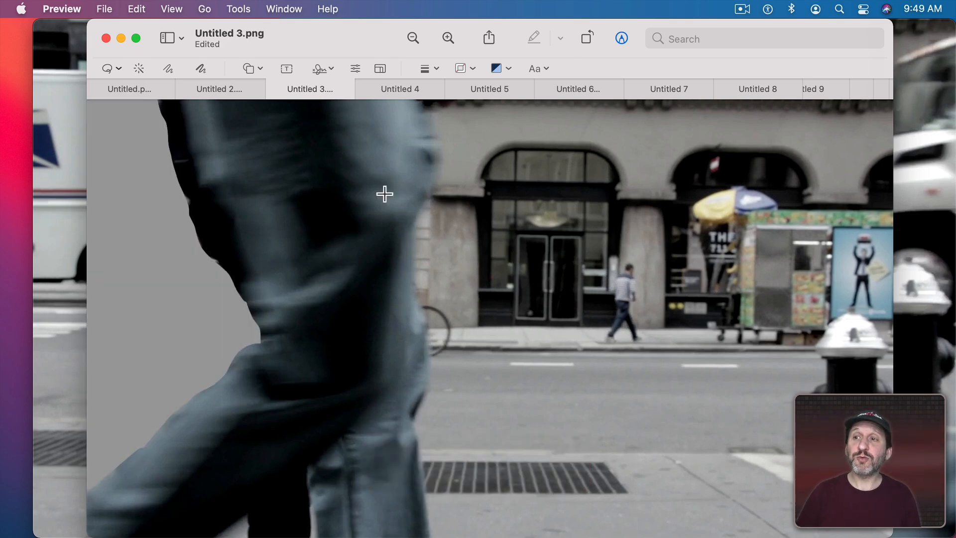
{"action": "mouse_move", "coordinate": [930, 18]}
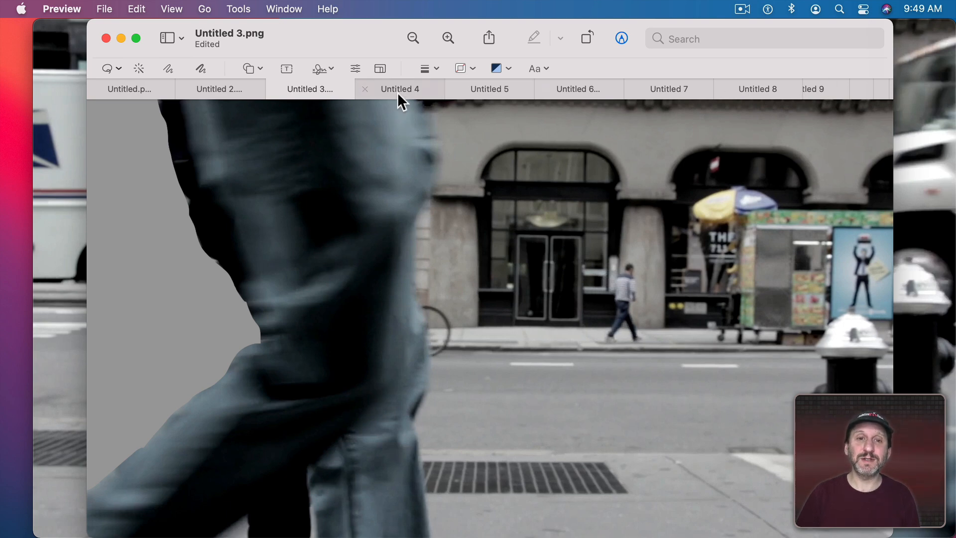
Step: Cut the background strips from the remaining frames through Untitled 18 and return to Untitled 2
{"action": "left_click", "coordinate": [577, 88]}
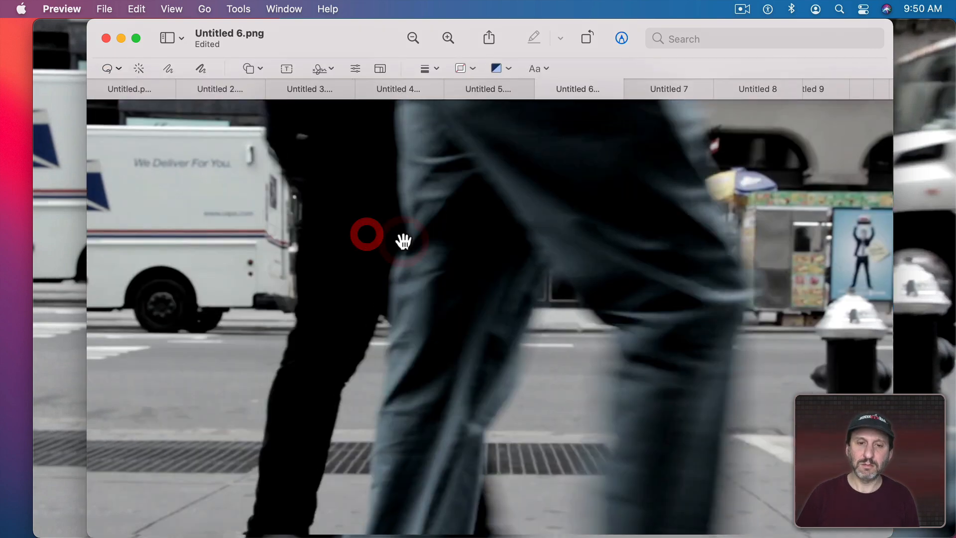
{"action": "left_click", "coordinate": [812, 89]}
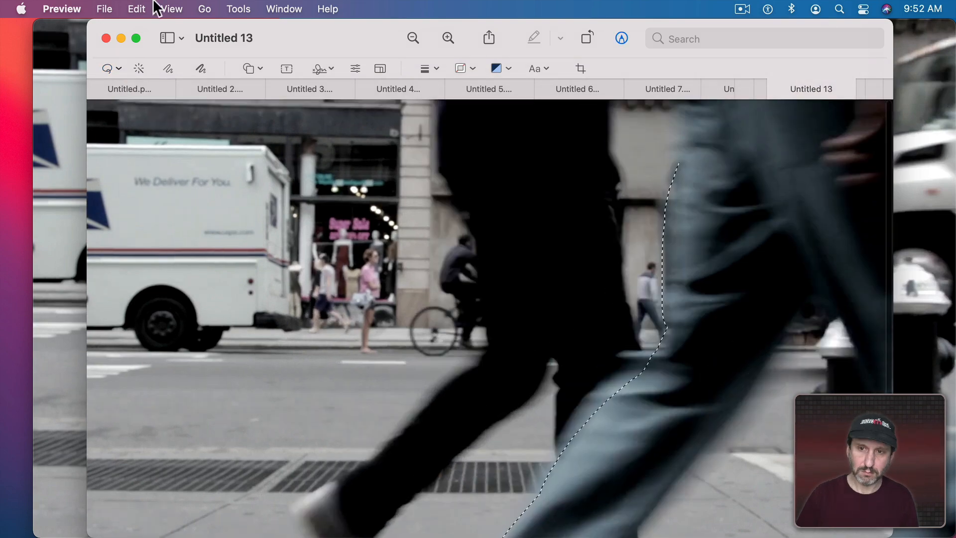
{"action": "left_click", "coordinate": [110, 68]}
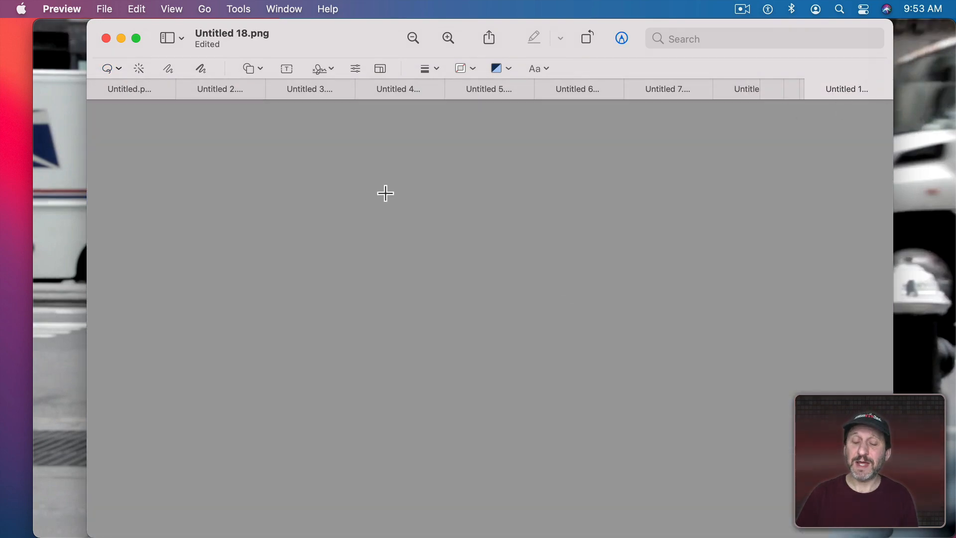
{"action": "left_click", "coordinate": [212, 90]}
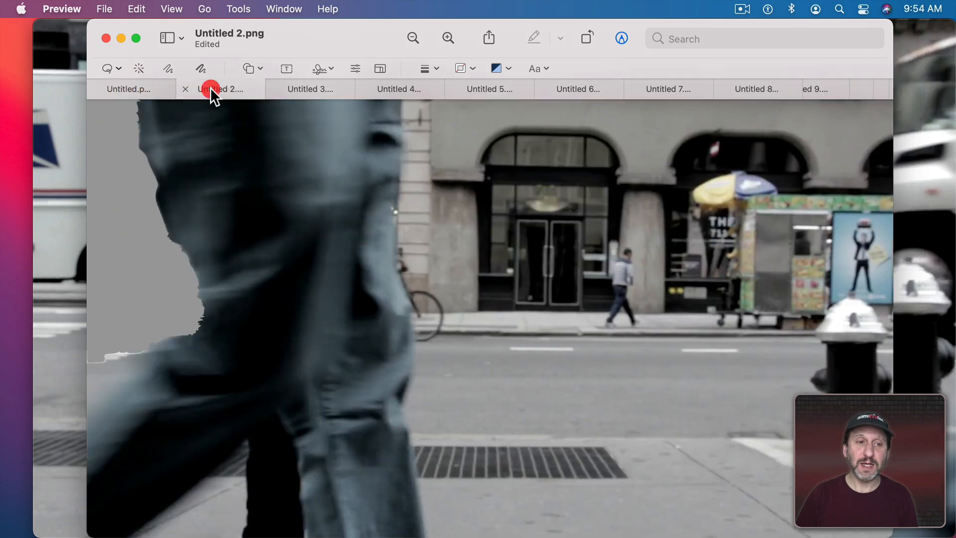
Step: Save the first frame as Untitled 1.png with Alpha into a new Frames folder on the Desktop
{"action": "left_click", "coordinate": [492, 90]}
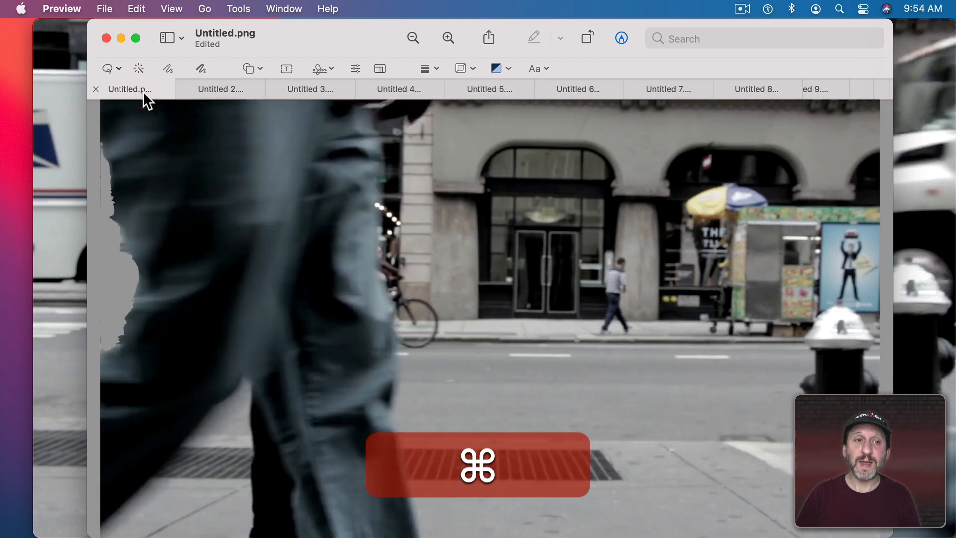
{"action": "key", "text": "cmd+s"}
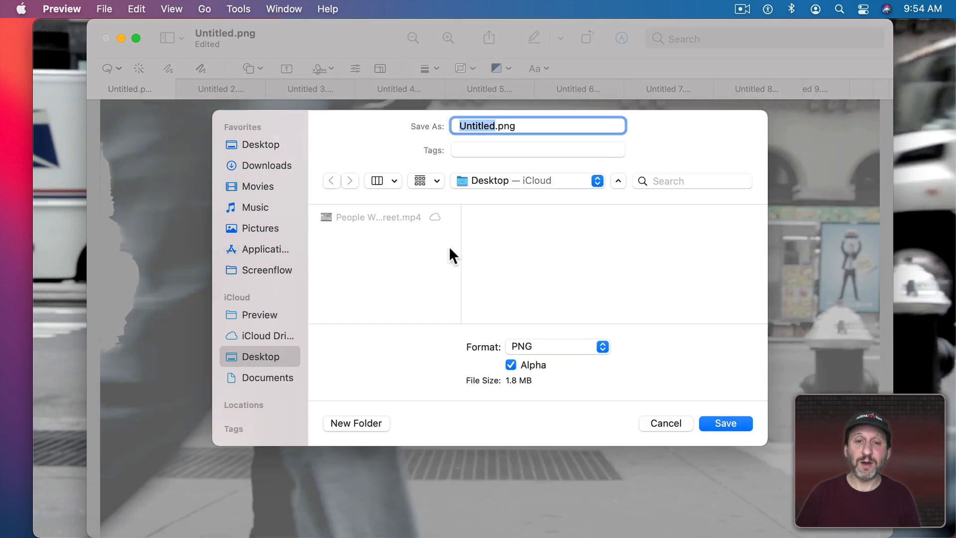
{"action": "left_click", "coordinate": [356, 423]}
{"action": "type", "text": "Frames"}
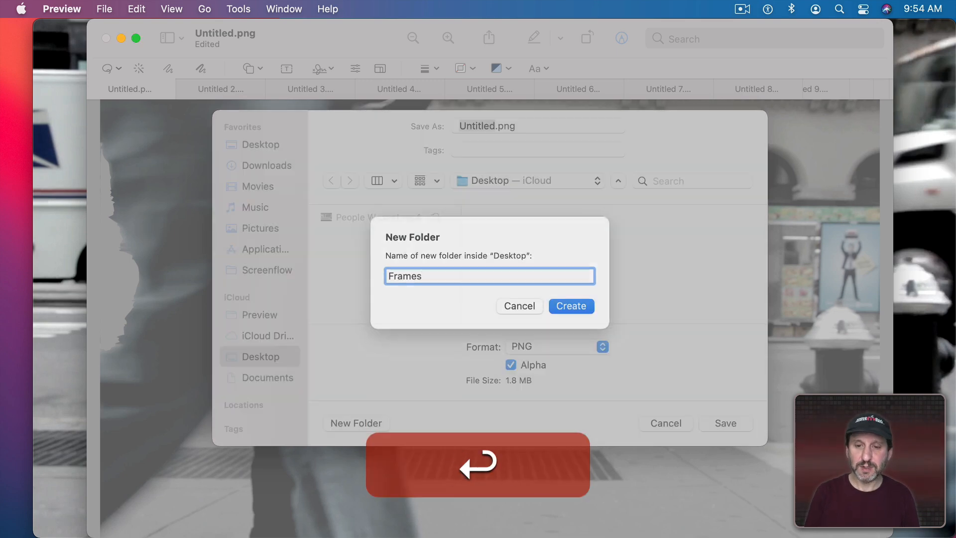
{"action": "left_click", "coordinate": [572, 306]}
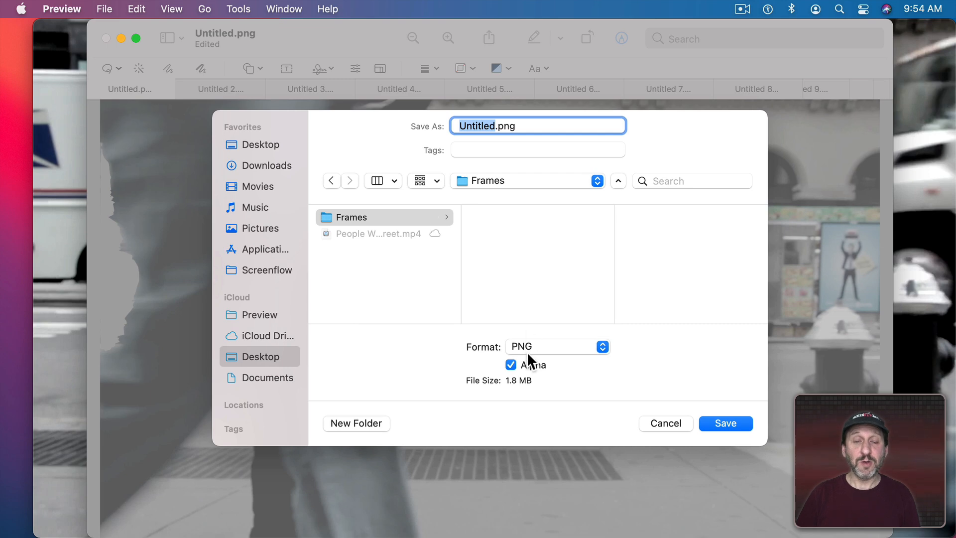
{"action": "mouse_move", "coordinate": [532, 352]}
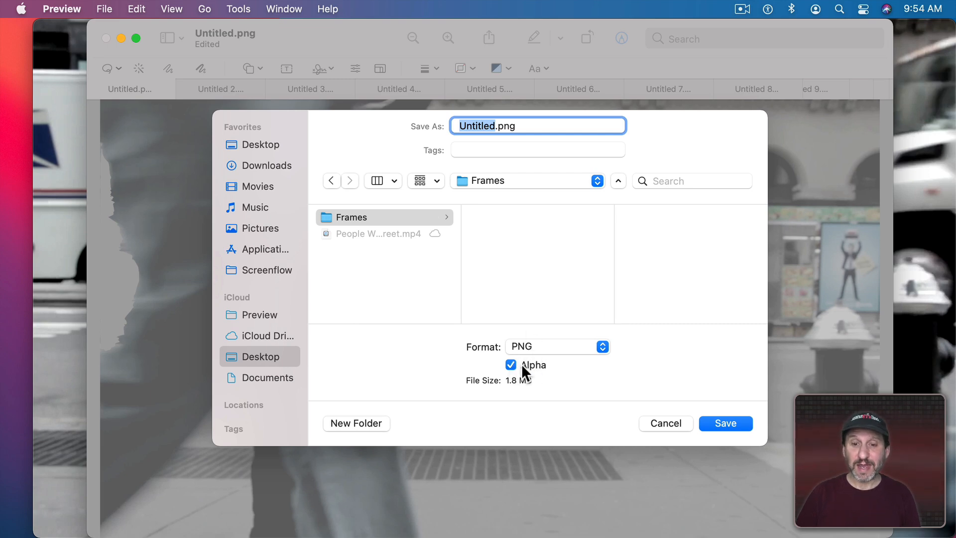
{"action": "mouse_move", "coordinate": [131, 301]}
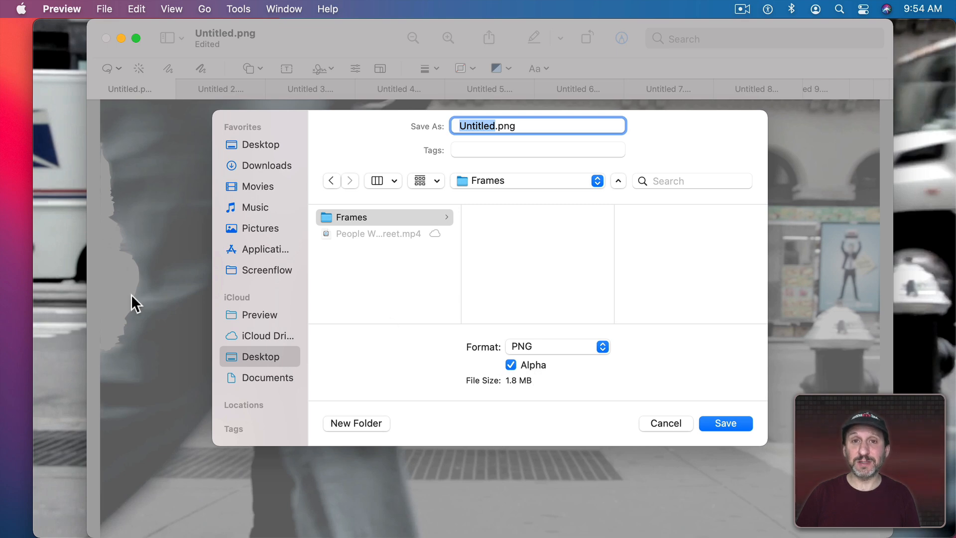
{"action": "mouse_move", "coordinate": [141, 321]}
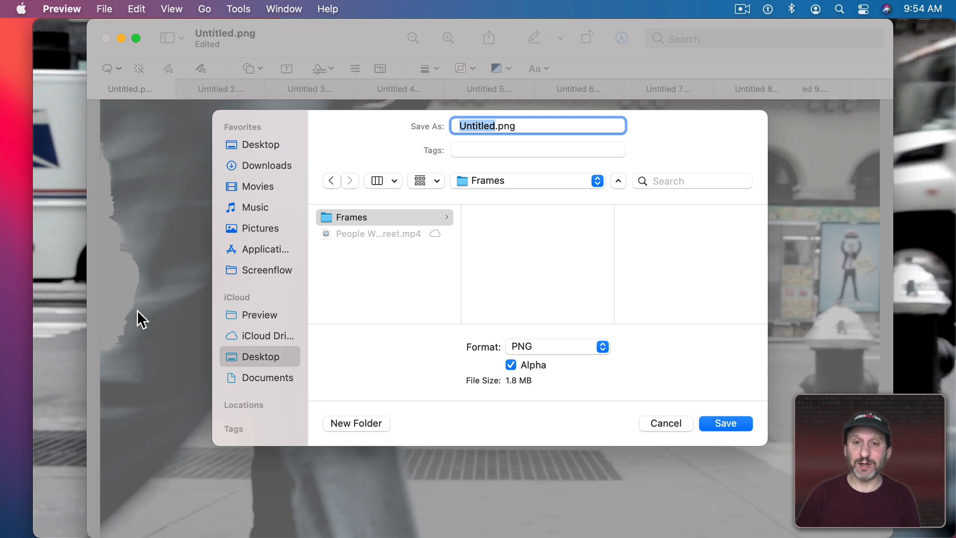
{"action": "left_click", "coordinate": [498, 125]}
{"action": "type", "text": " 1"}
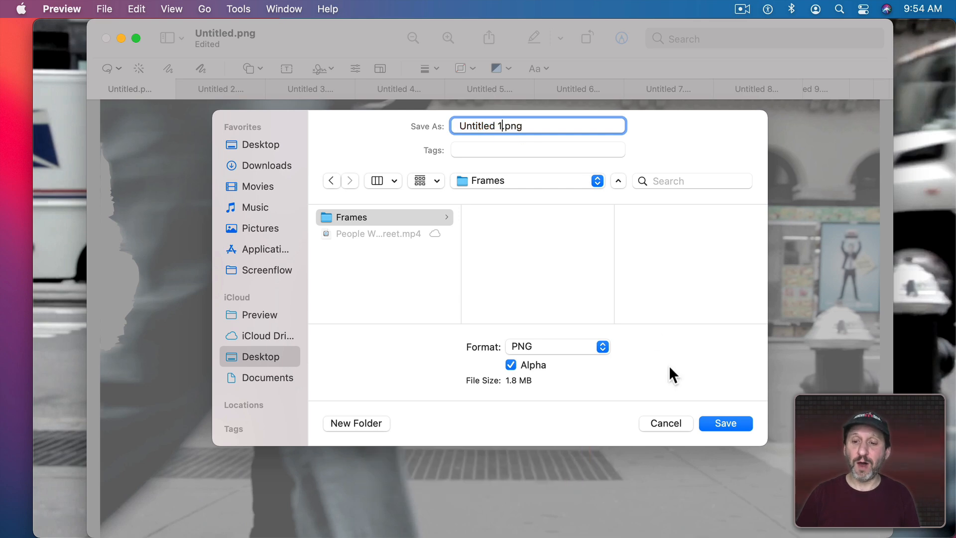
{"action": "left_click", "coordinate": [725, 424]}
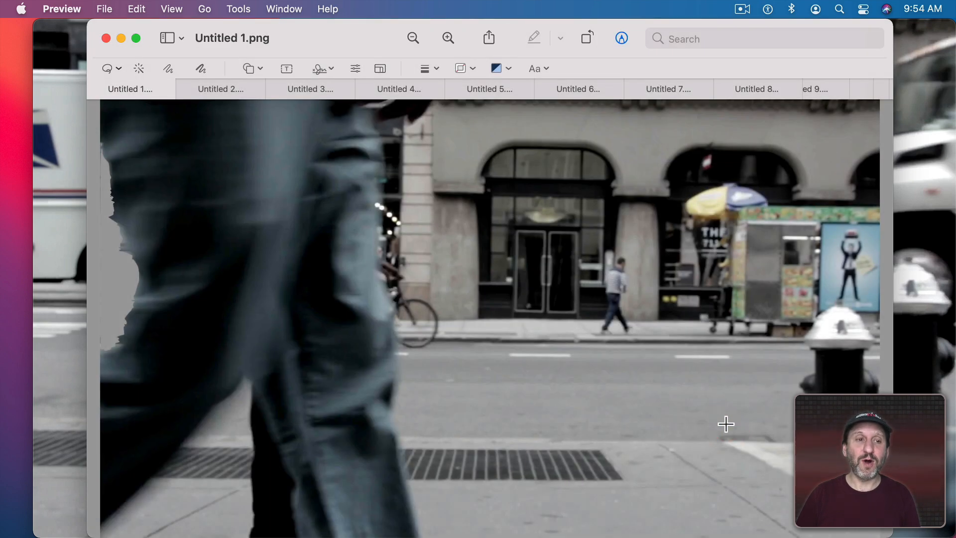
Step: Save the remaining frames as PNGs with Alpha into Frames and close all Preview windows
{"action": "key", "text": "cmd+w"}
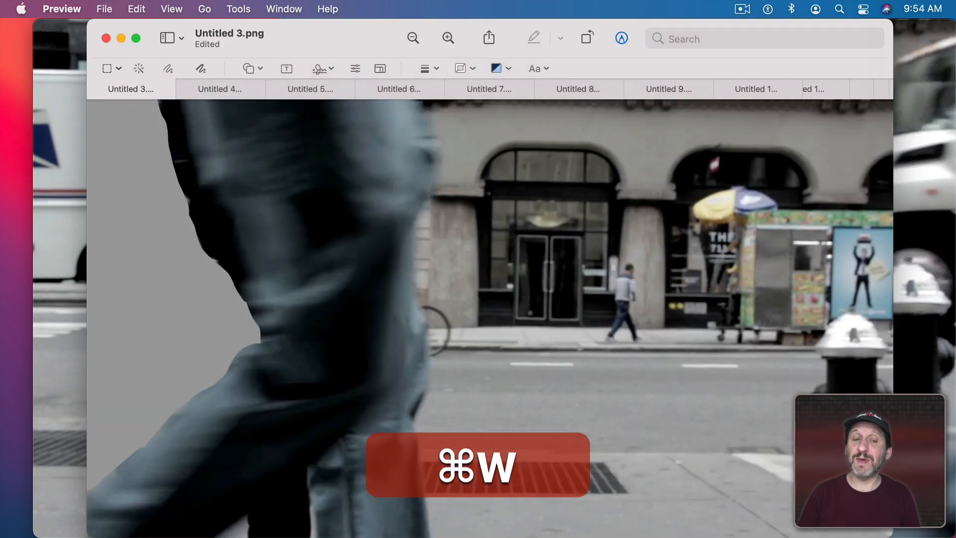
{"action": "key", "text": "cmd+s"}
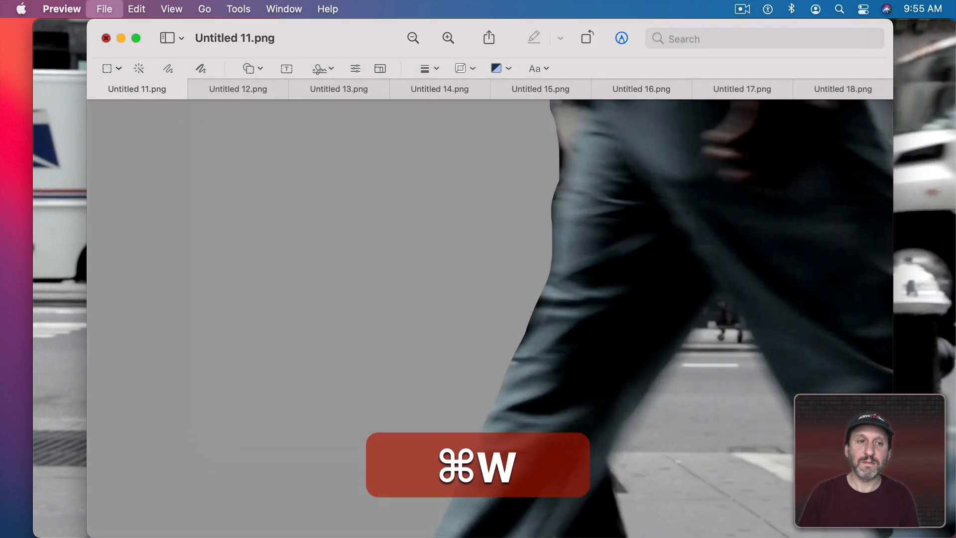
{"action": "key", "text": "cmd+w"}
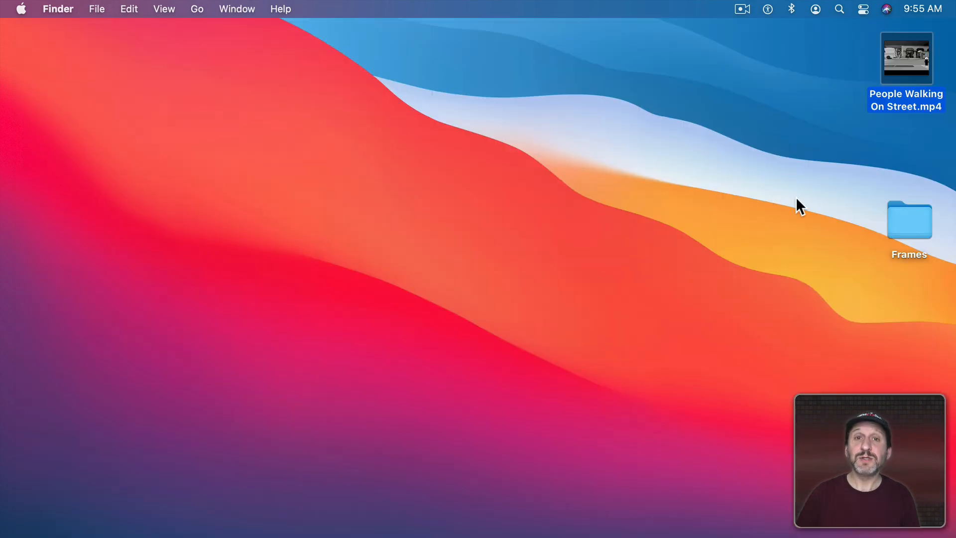
Step: Open the Frames folder in Finder to confirm the PNG frames numbered up to Untitled 17
{"action": "double_click", "coordinate": [909, 222]}
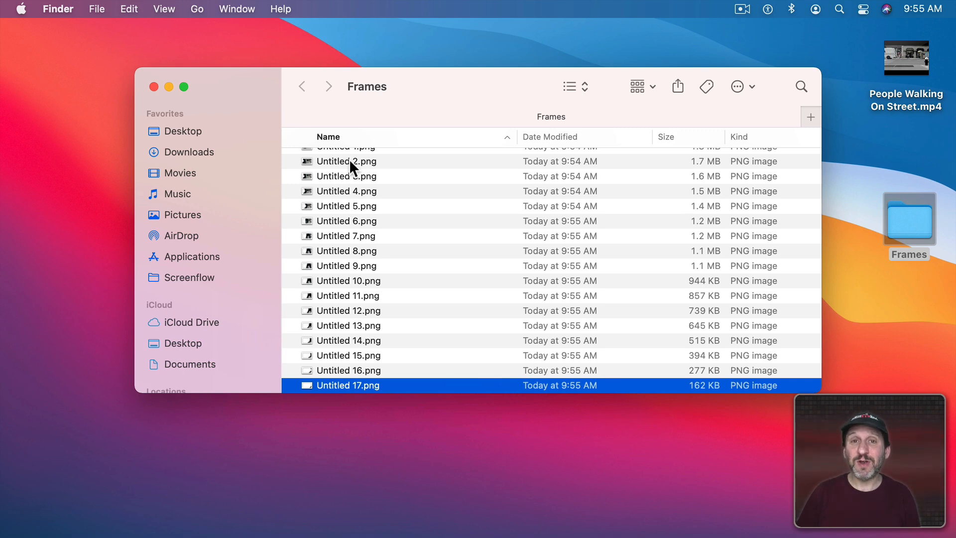
{"action": "mouse_move", "coordinate": [518, 227]}
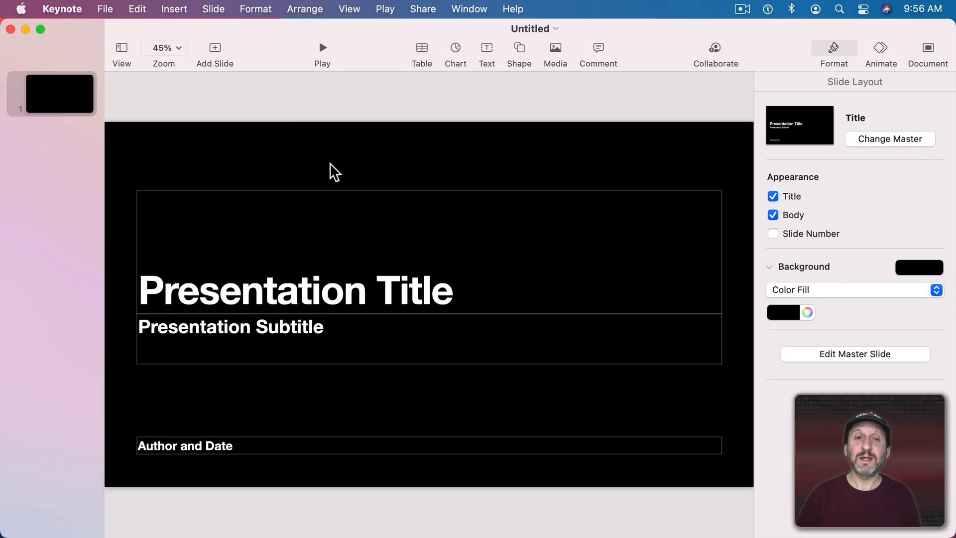
{"action": "mouse_move", "coordinate": [137, 120]}
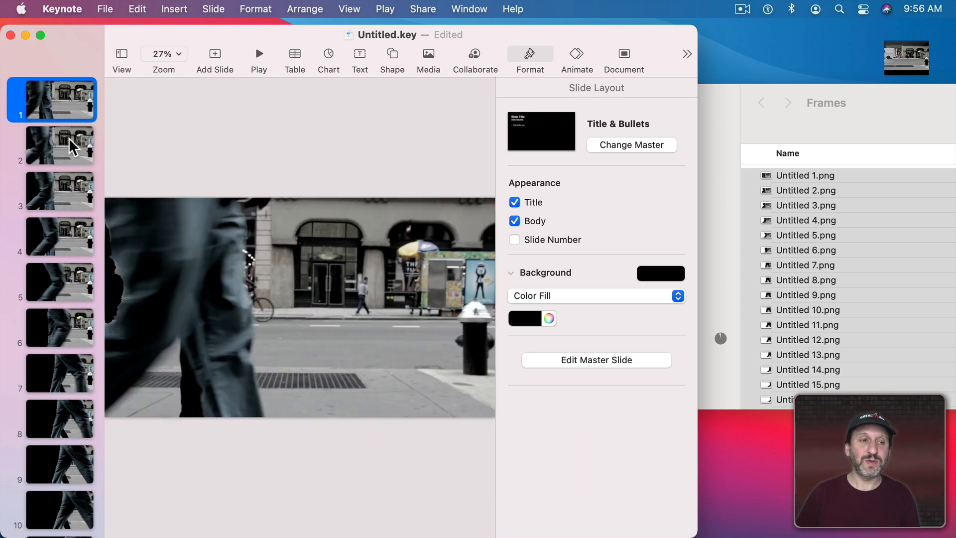
Step: View the second frame slide in the slide navigator
{"action": "left_click", "coordinate": [59, 282]}
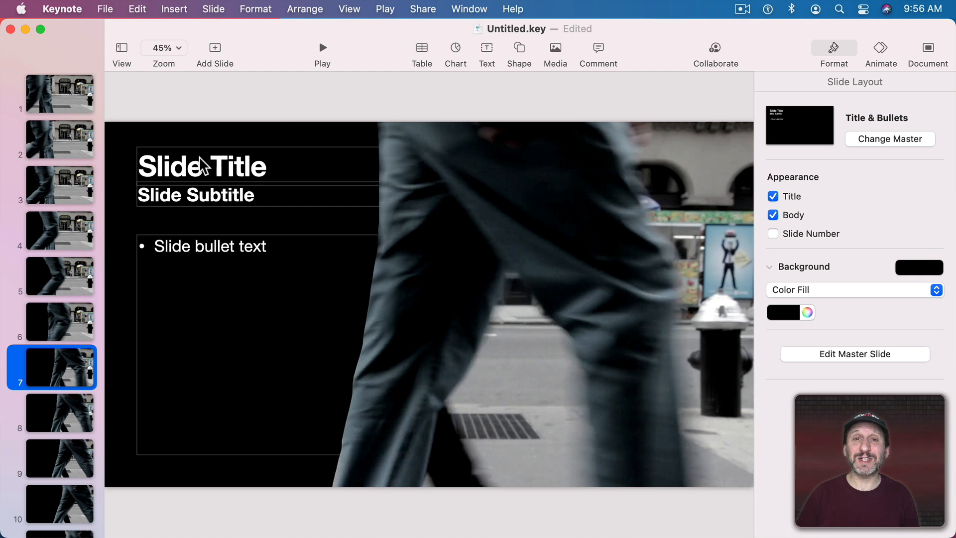
{"action": "mouse_move", "coordinate": [205, 392]}
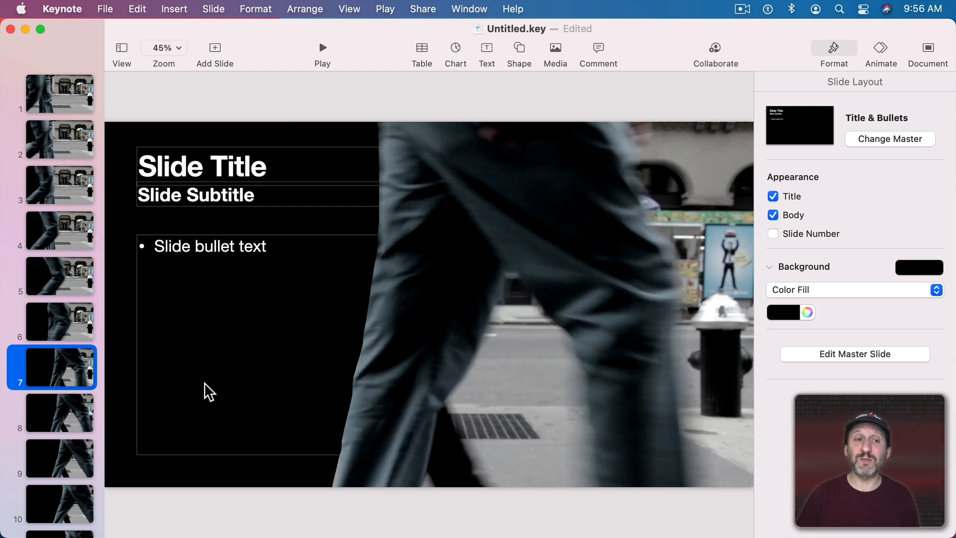
{"action": "mouse_move", "coordinate": [98, 145]}
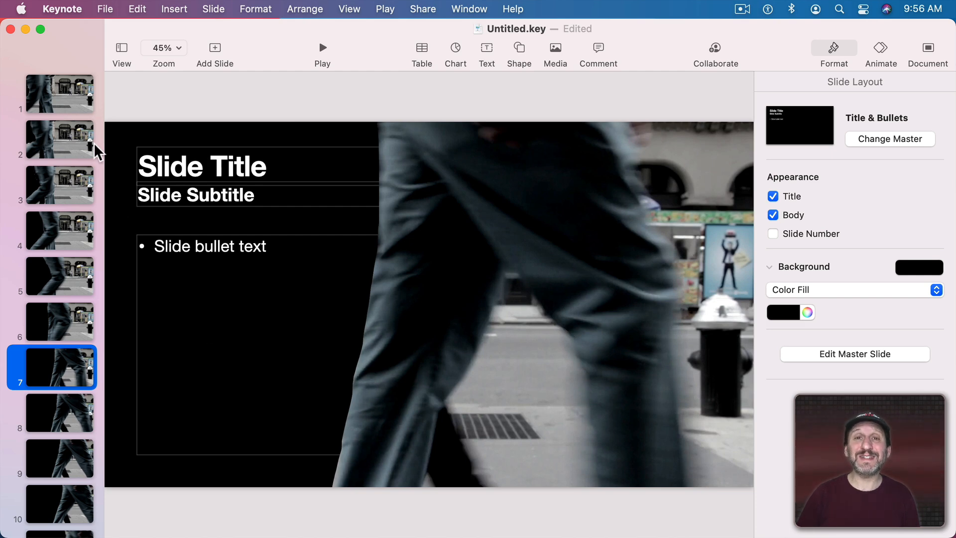
{"action": "mouse_move", "coordinate": [227, 341]}
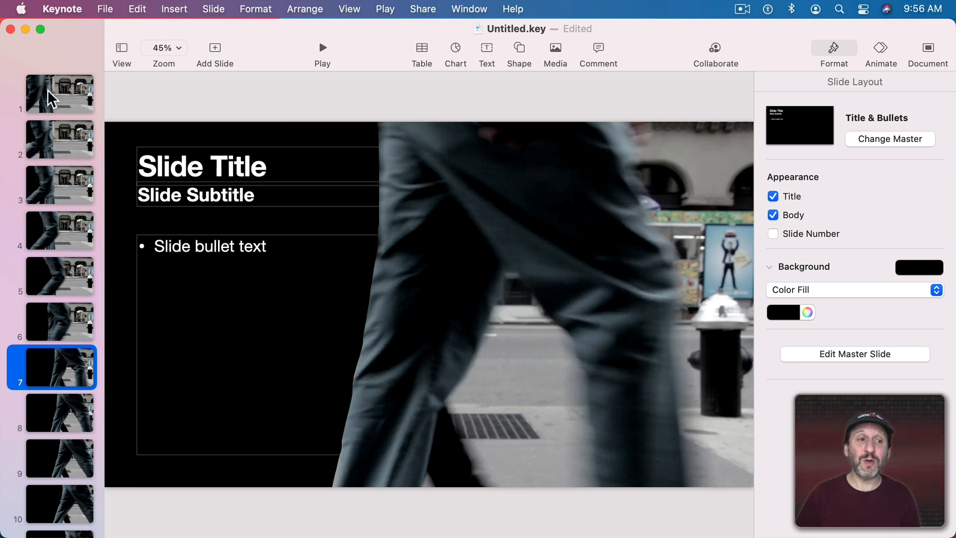
Step: Step through the first, third and a later frame slide, returning to slide 1 between checks
{"action": "left_click", "coordinate": [58, 94]}
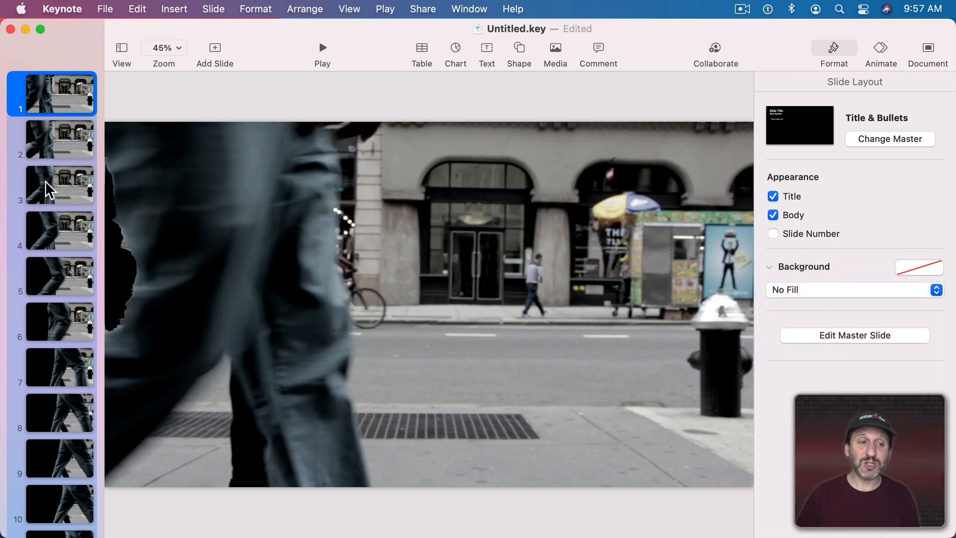
{"action": "left_click", "coordinate": [58, 185]}
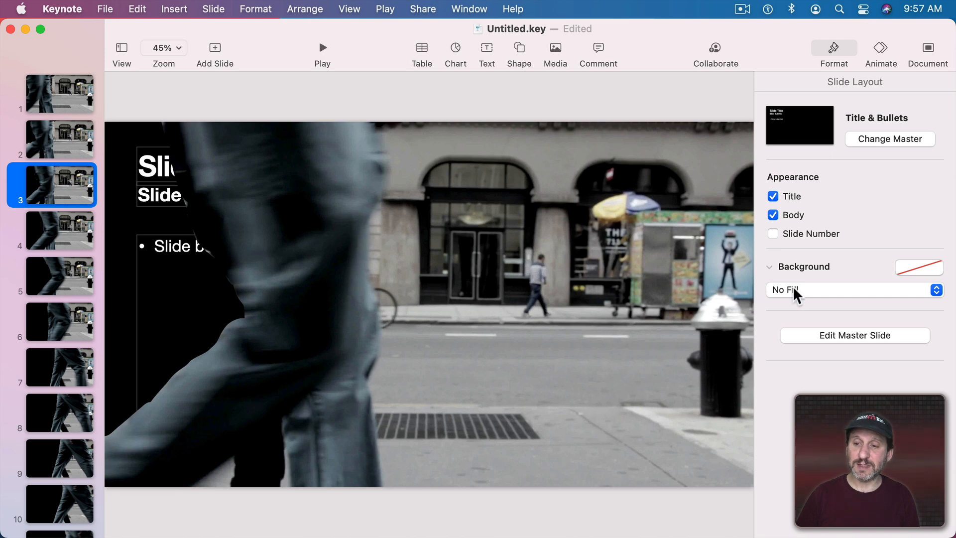
{"action": "left_click", "coordinate": [58, 367]}
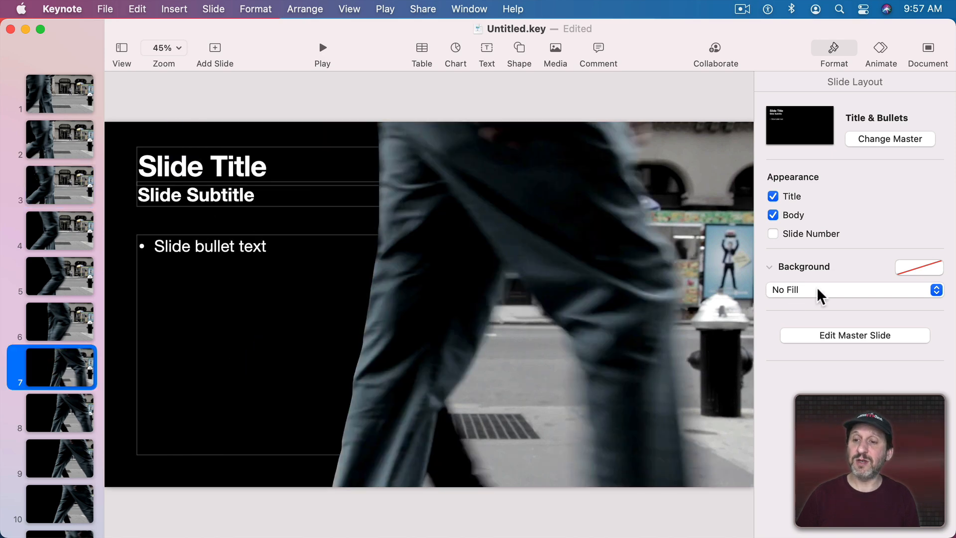
{"action": "left_click", "coordinate": [60, 94]}
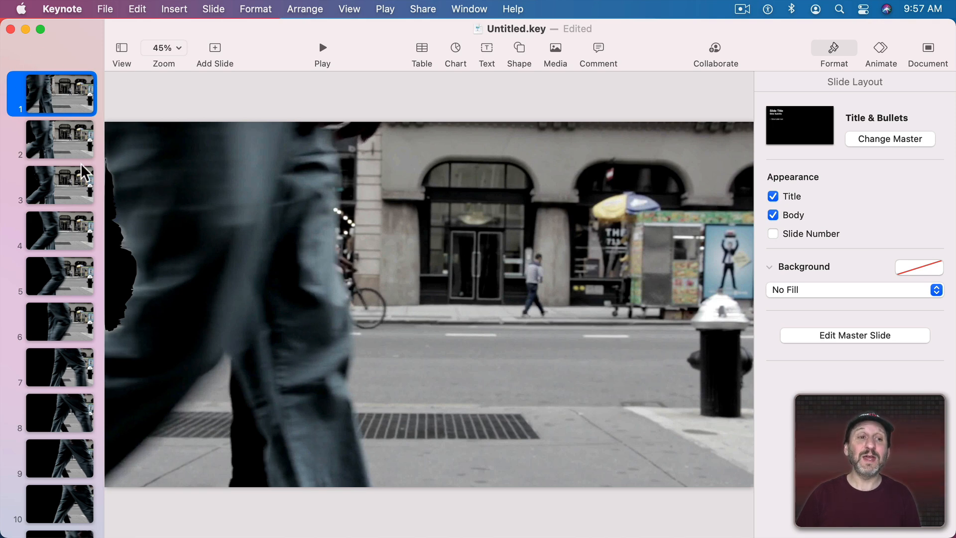
{"action": "left_click", "coordinate": [59, 185]}
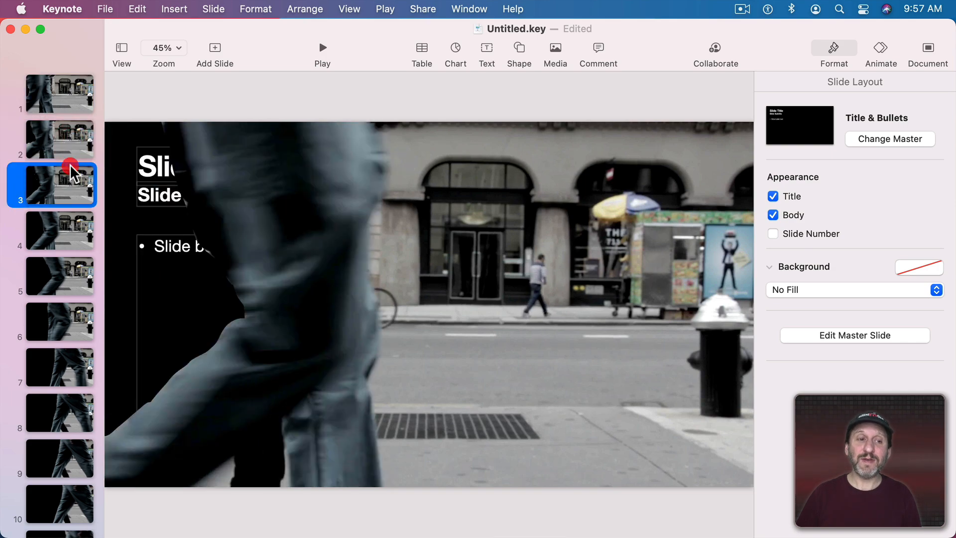
Step: Check the fourth, fifth and a later frame slide, ending back on the first slide
{"action": "left_click", "coordinate": [59, 277]}
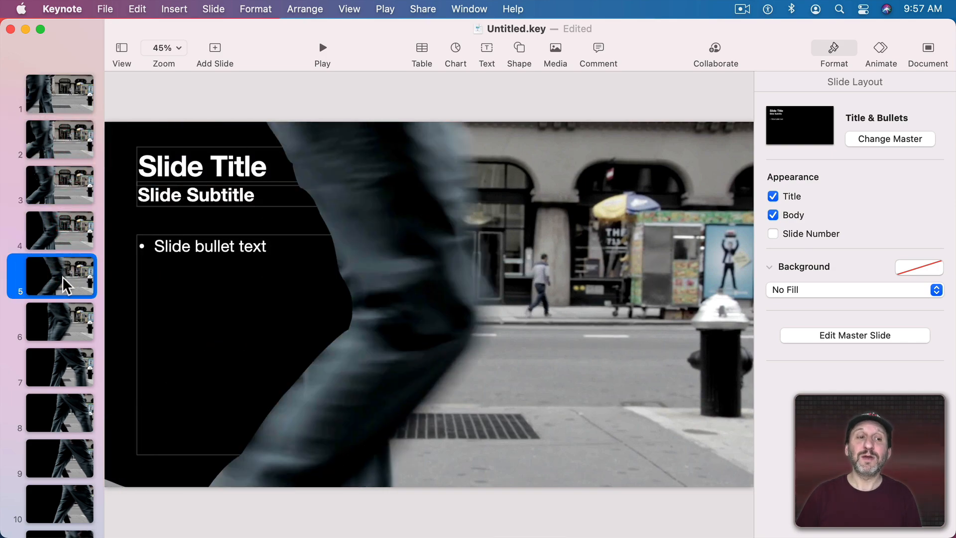
{"action": "left_click", "coordinate": [59, 93]}
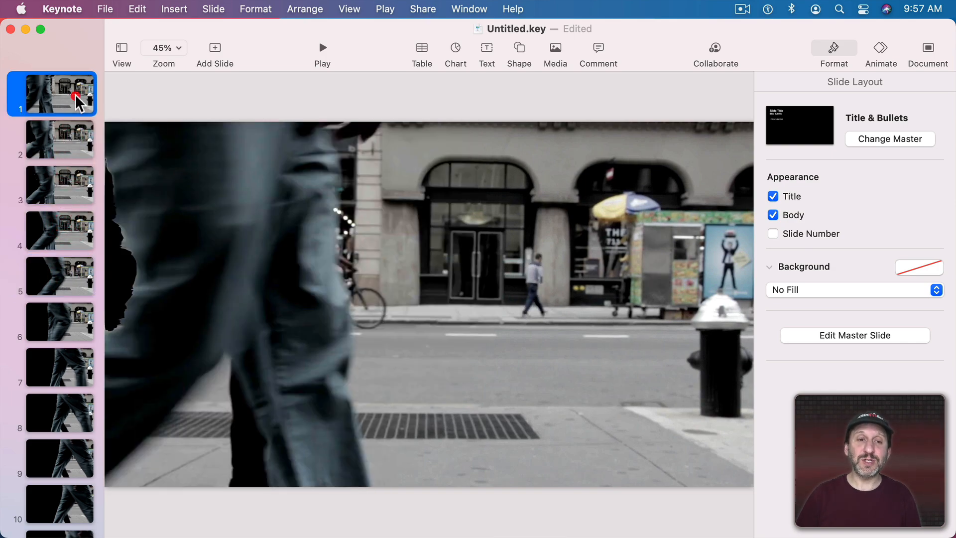
{"action": "left_click", "coordinate": [59, 231]}
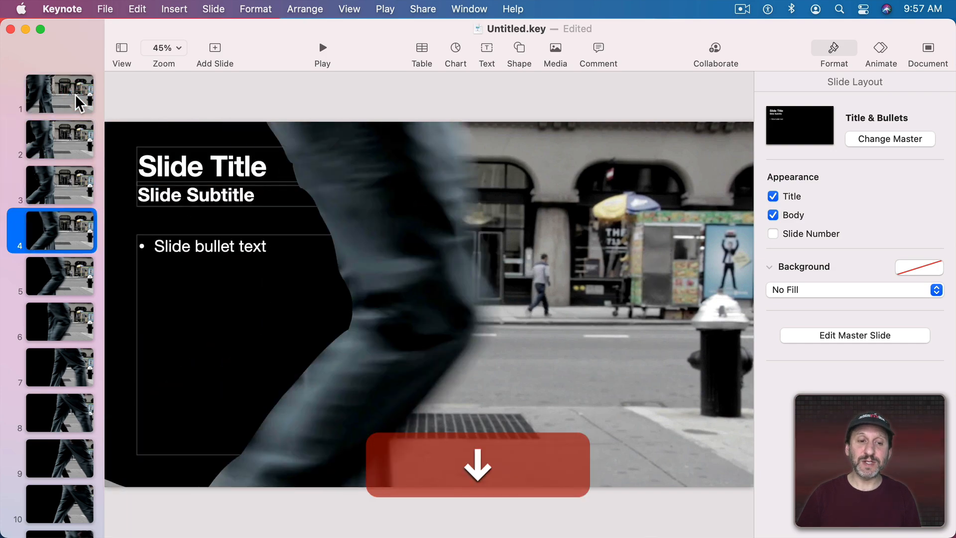
{"action": "left_click", "coordinate": [59, 321]}
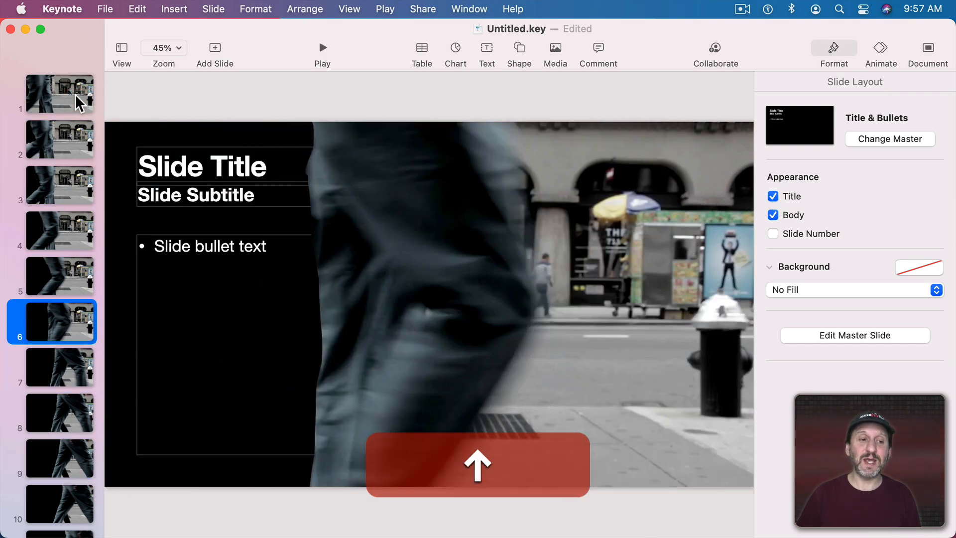
{"action": "left_click", "coordinate": [58, 94]}
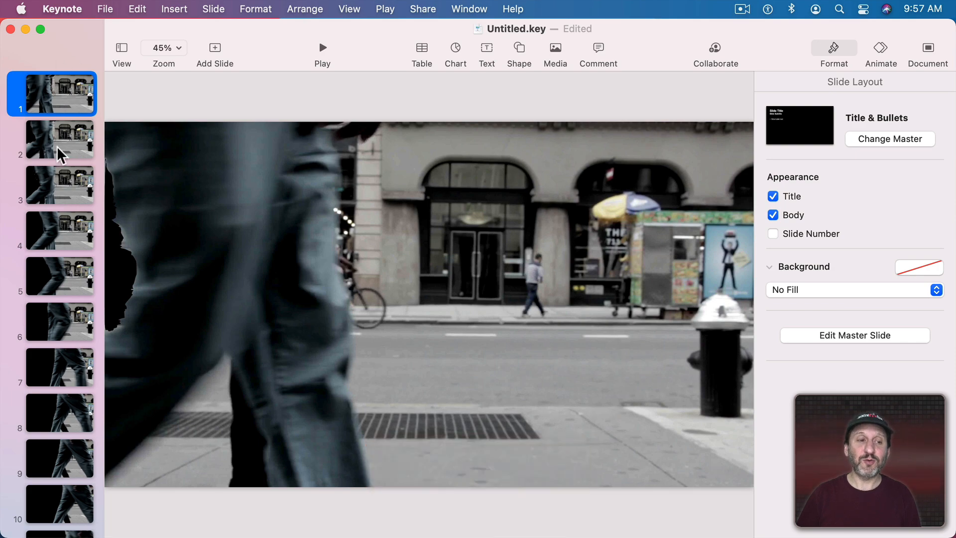
Step: Save the presentation as Frames.key and bring up the File menu's export formats
{"action": "key", "text": "cmd+s"}
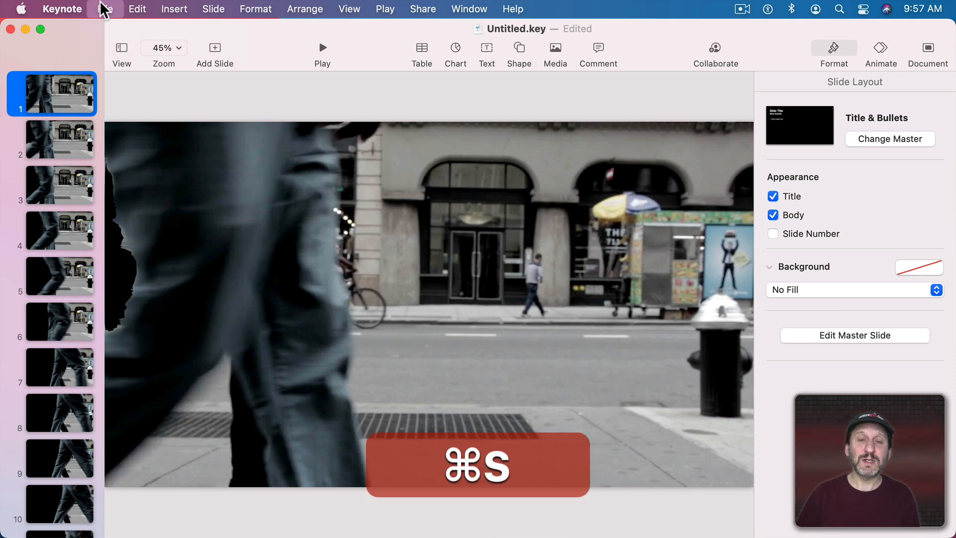
{"action": "key", "text": "cmd+s"}
{"action": "type", "text": "Frames.key"}
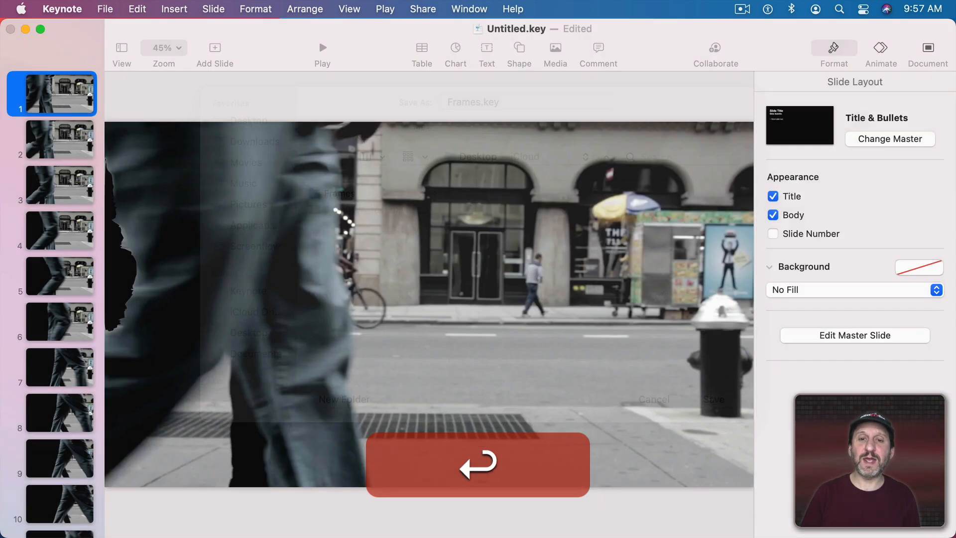
{"action": "left_click", "coordinate": [105, 9]}
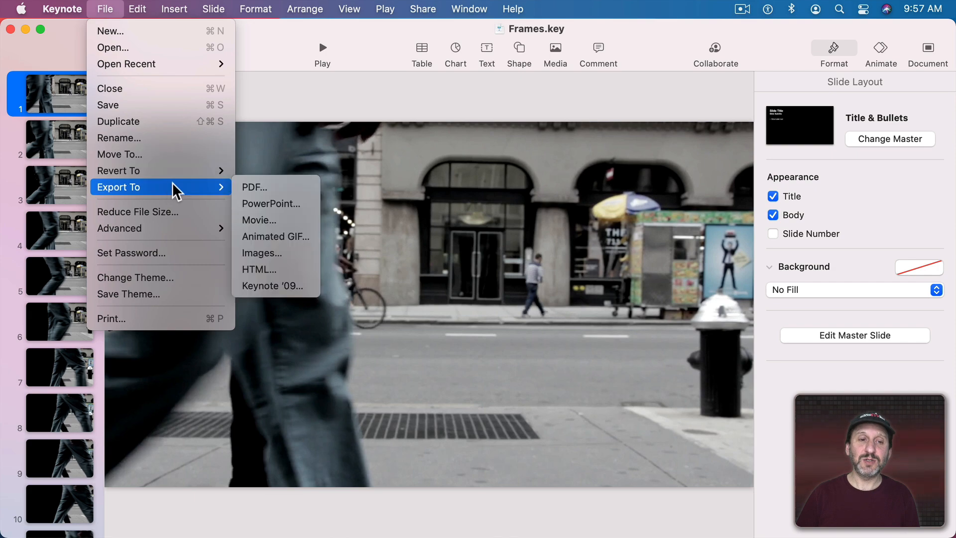
Step: Choose Movie export with each slide advancing after 1 second
{"action": "left_click", "coordinate": [259, 220]}
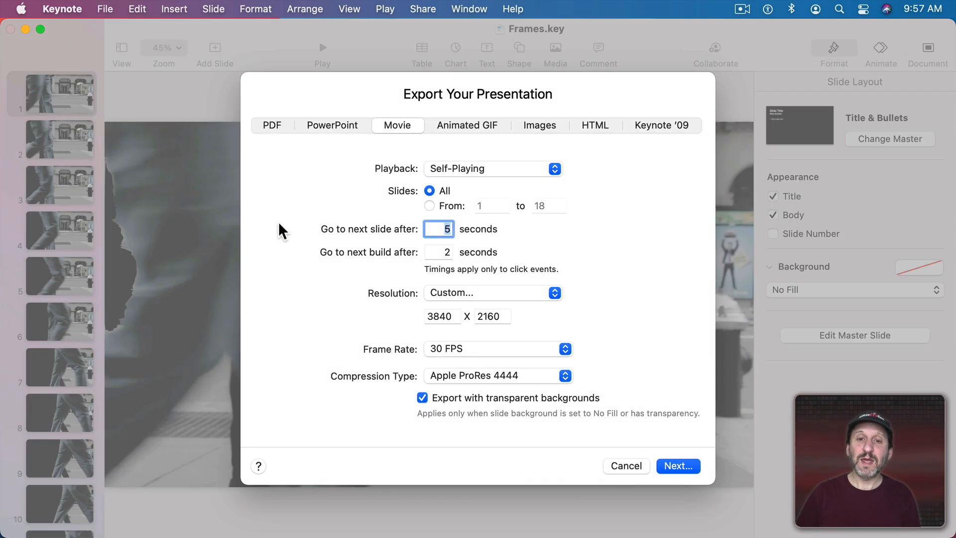
{"action": "left_click", "coordinate": [435, 229]}
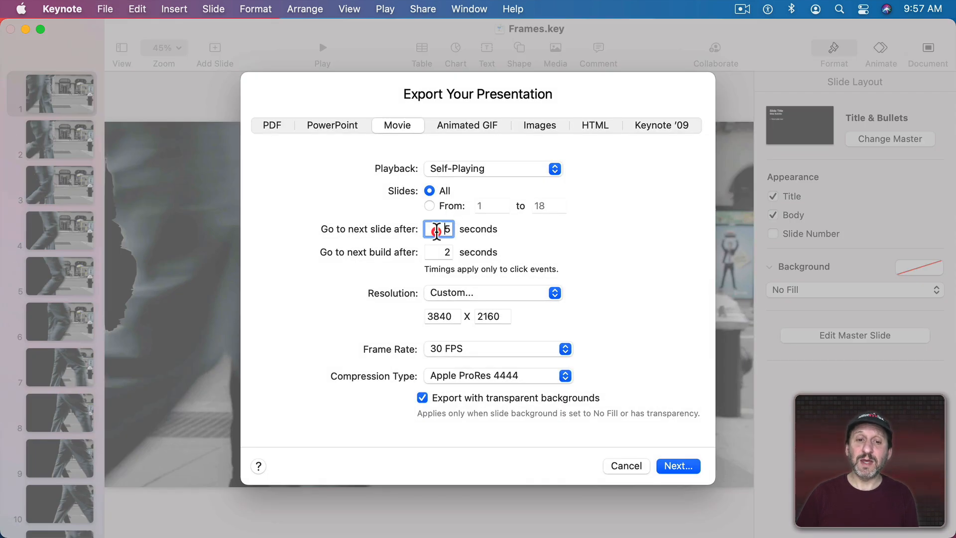
{"action": "type", "text": "1"}
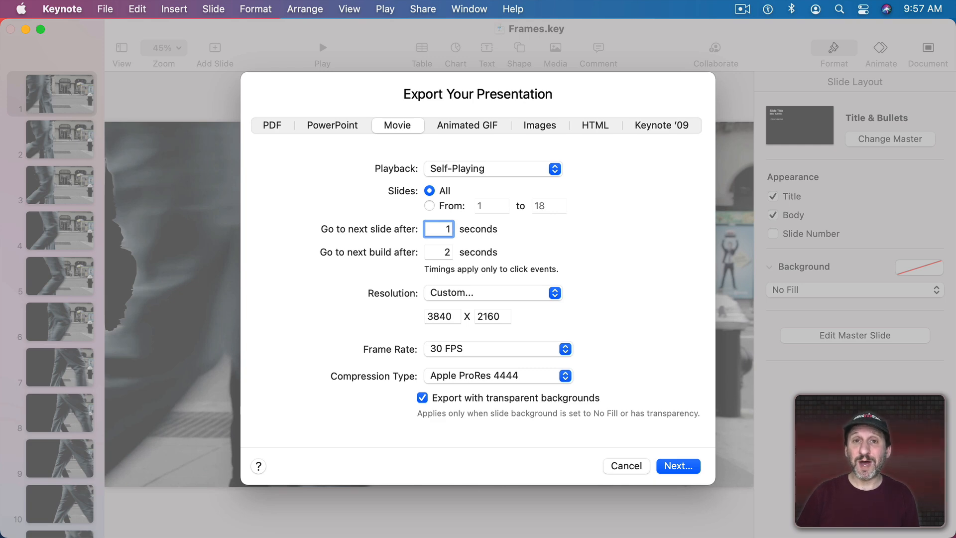
{"action": "mouse_move", "coordinate": [363, 225]}
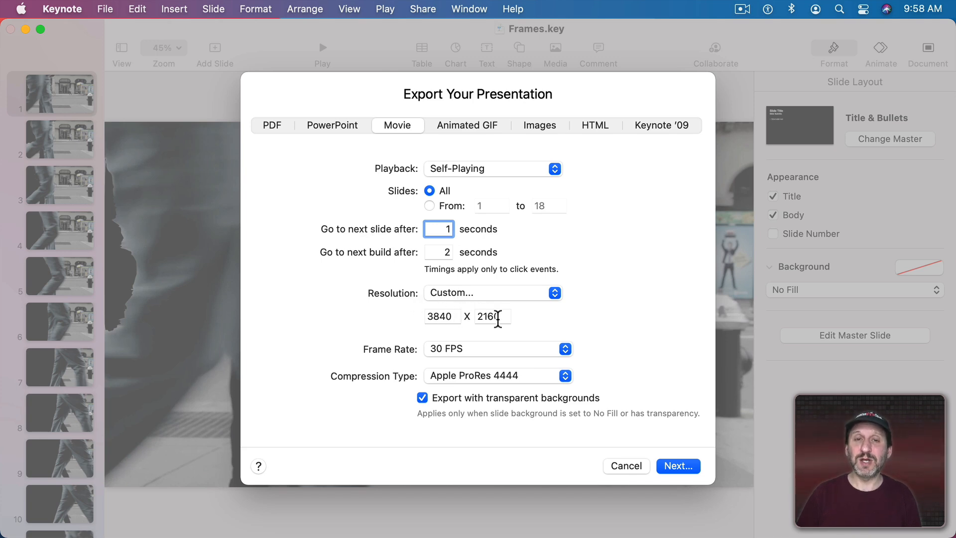
Step: Keep 30 FPS and Apple ProRes 4444 with transparency, then continue to the save sheet
{"action": "left_click", "coordinate": [497, 348]}
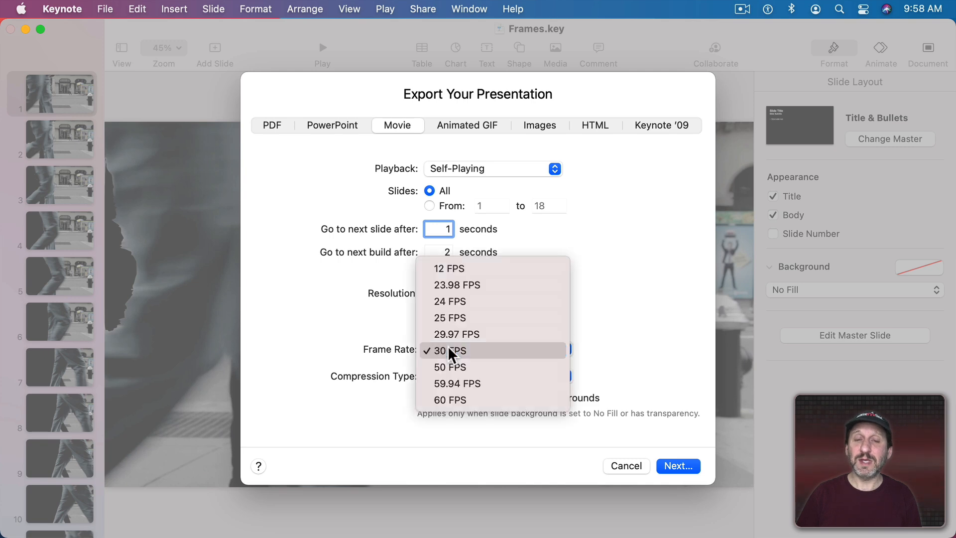
{"action": "left_click", "coordinate": [450, 350]}
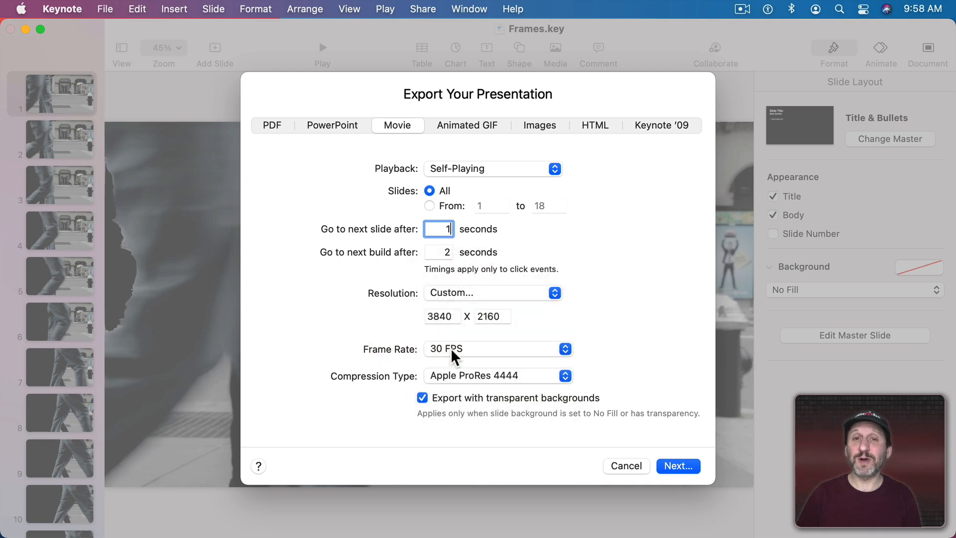
{"action": "mouse_move", "coordinate": [456, 383]}
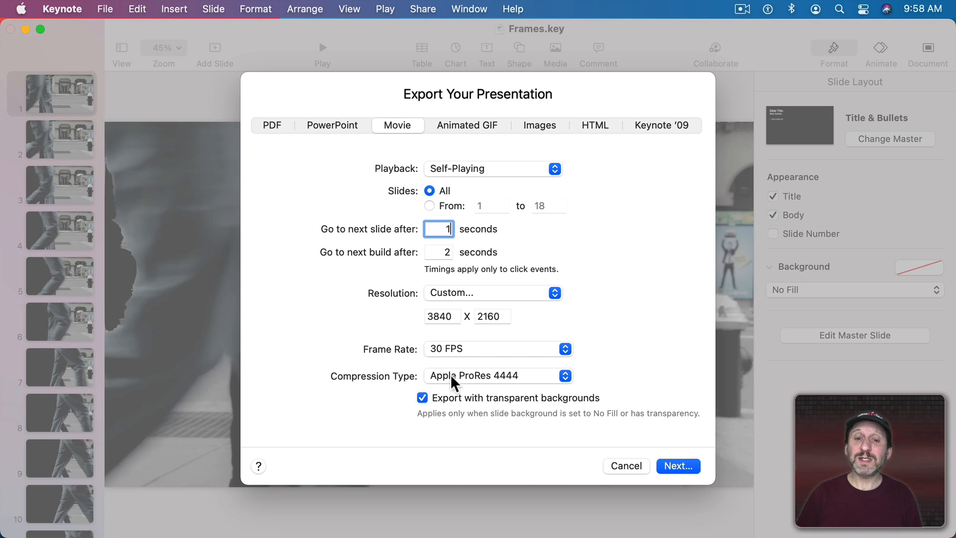
{"action": "left_click", "coordinate": [496, 376]}
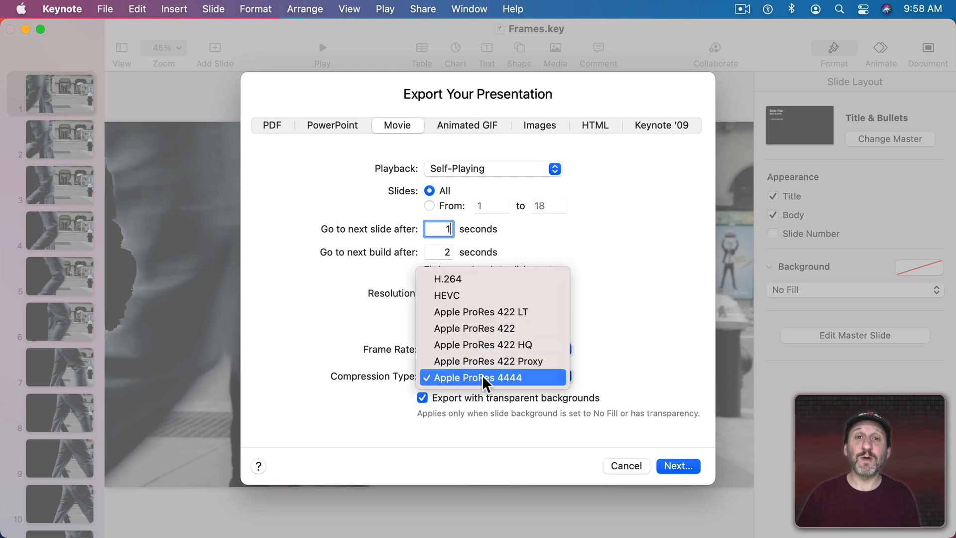
{"action": "left_click", "coordinate": [492, 377]}
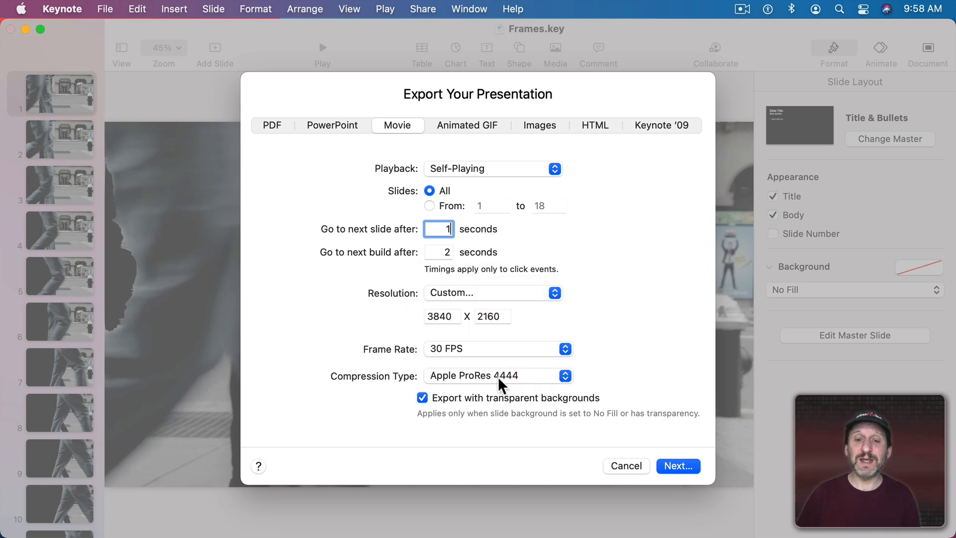
{"action": "mouse_move", "coordinate": [501, 384]}
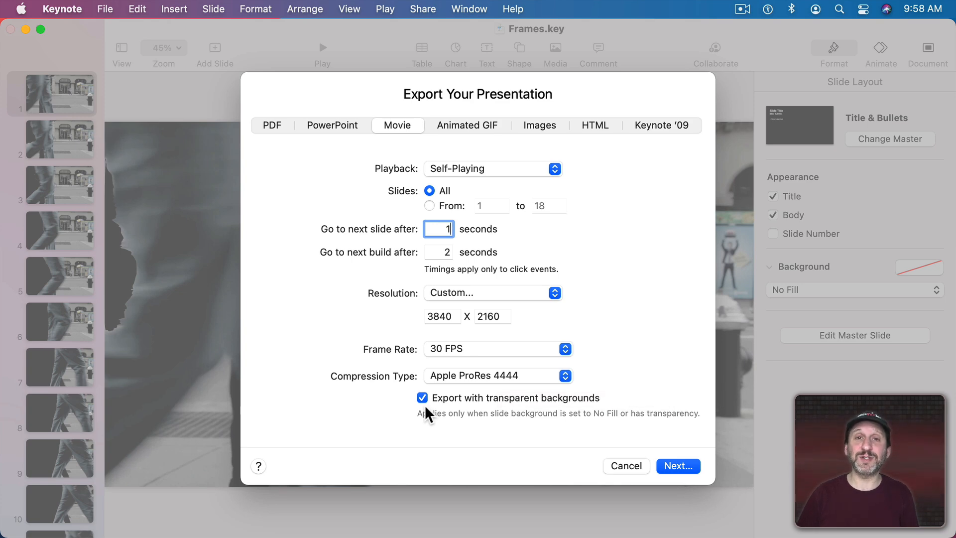
{"action": "left_click", "coordinate": [626, 466]}
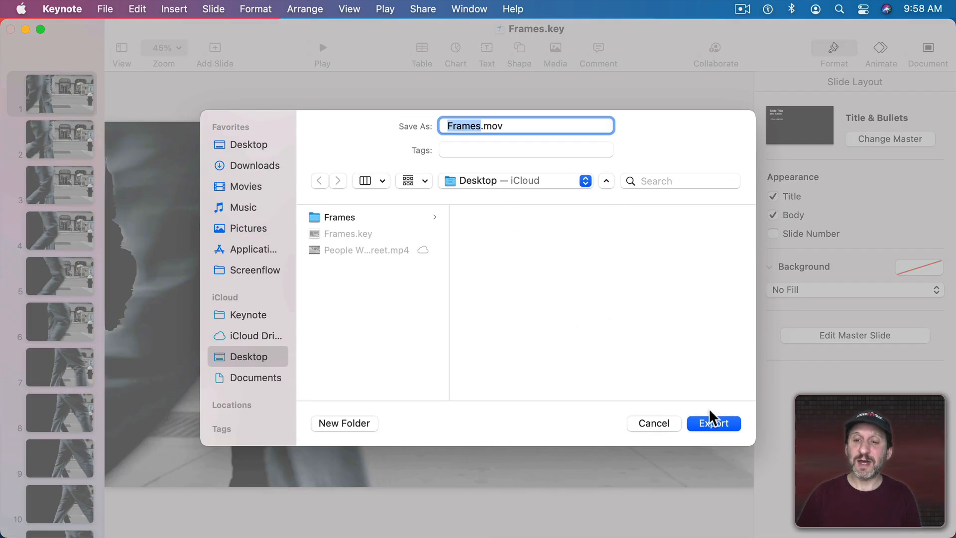
Step: Export Frames.mov to the Desktop
{"action": "left_click", "coordinate": [712, 423]}
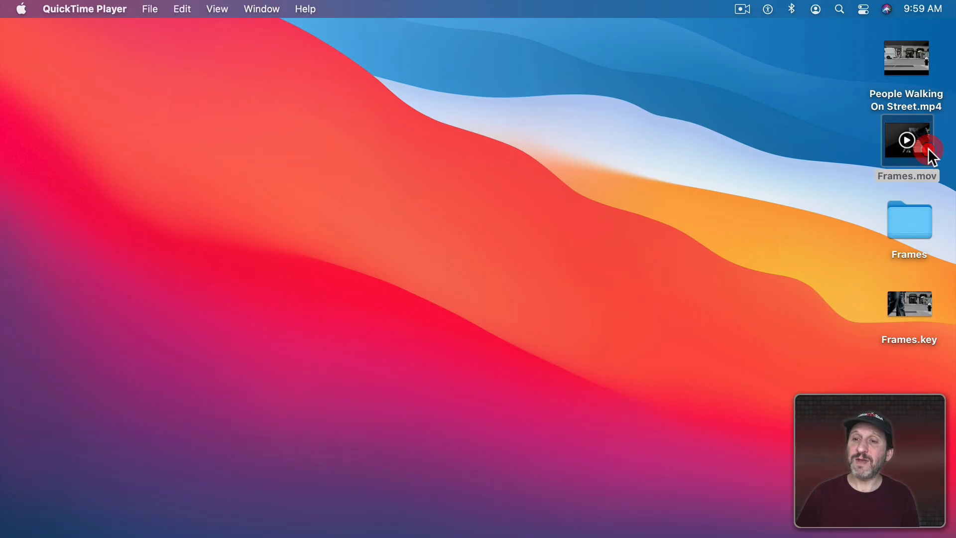
{"action": "double_click", "coordinate": [906, 139]}
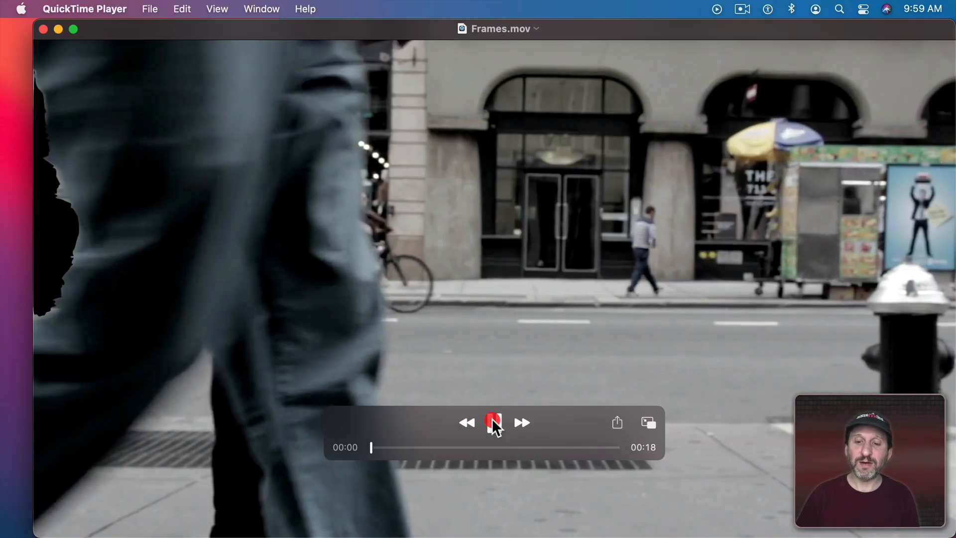
{"action": "left_click", "coordinate": [494, 422]}
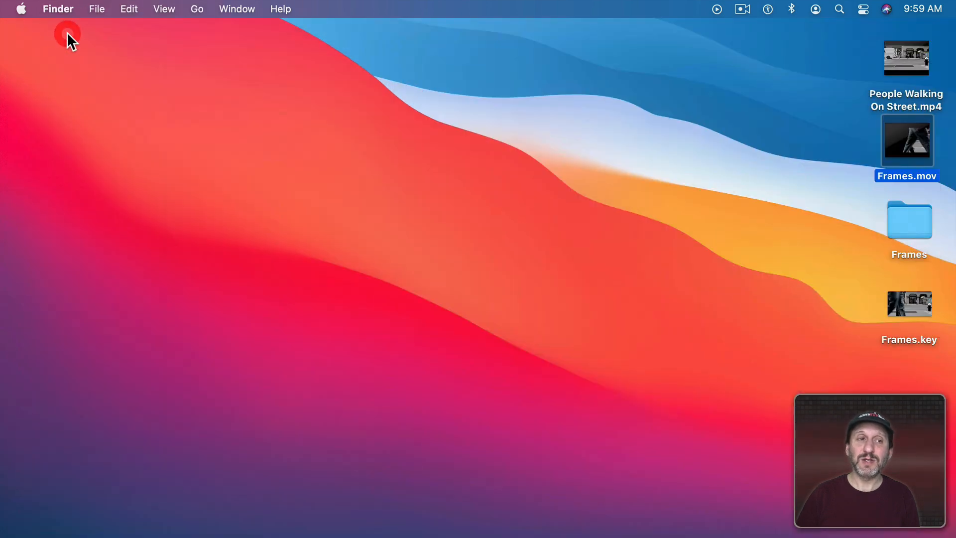
{"action": "mouse_move", "coordinate": [539, 510]}
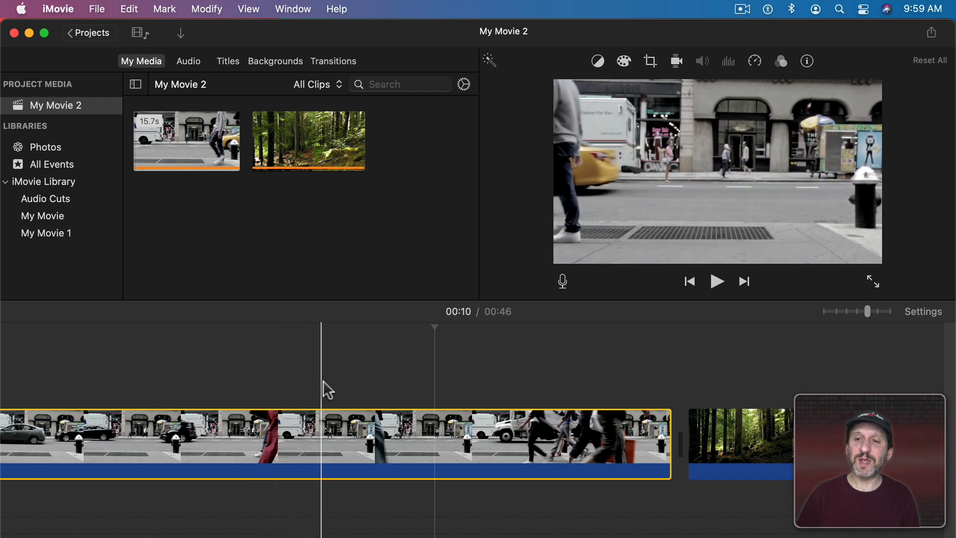
Step: Split the street clip at the playhead where the walking person fills the frame
{"action": "left_click", "coordinate": [444, 407]}
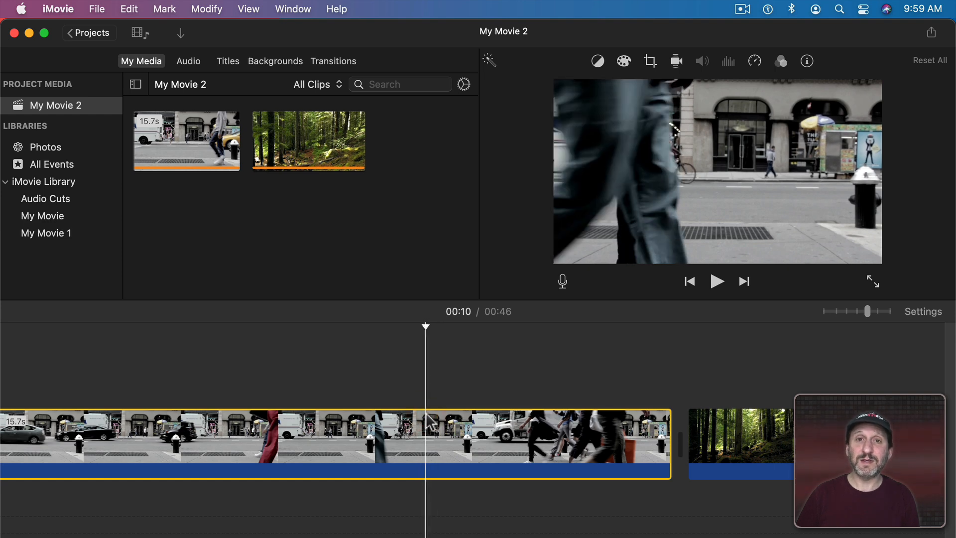
{"action": "key", "text": "cmd"}
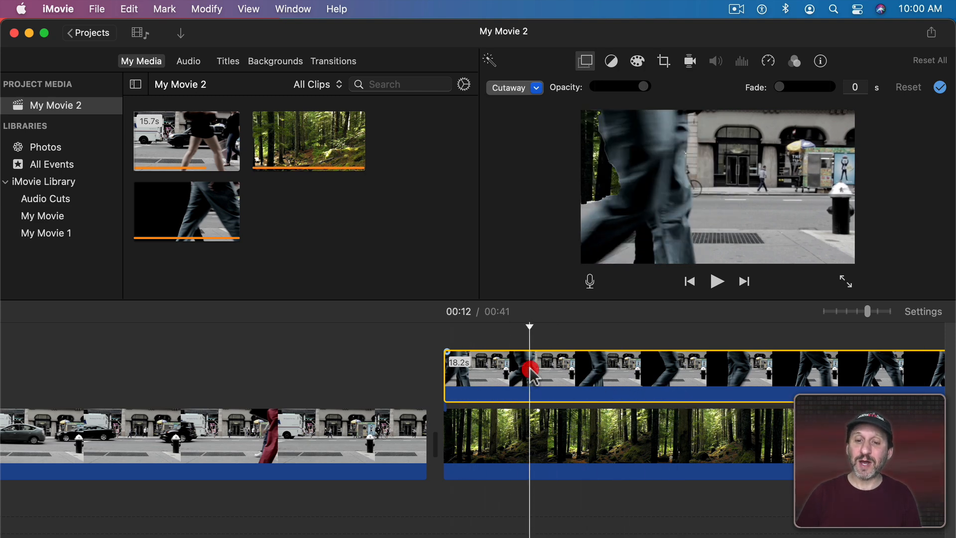
Step: Set the Frames cutaway clip to a custom speed of 300%
{"action": "left_click", "coordinate": [767, 61]}
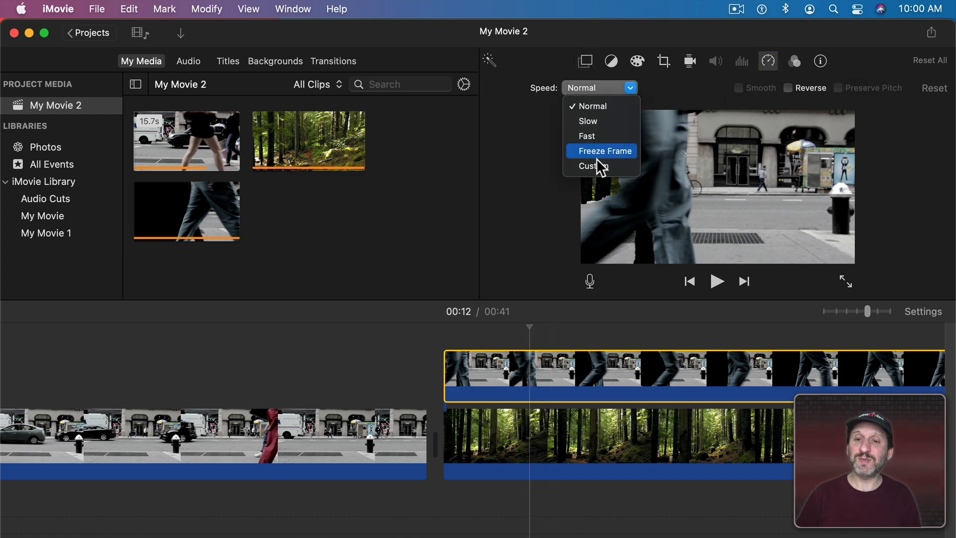
{"action": "left_click", "coordinate": [593, 166]}
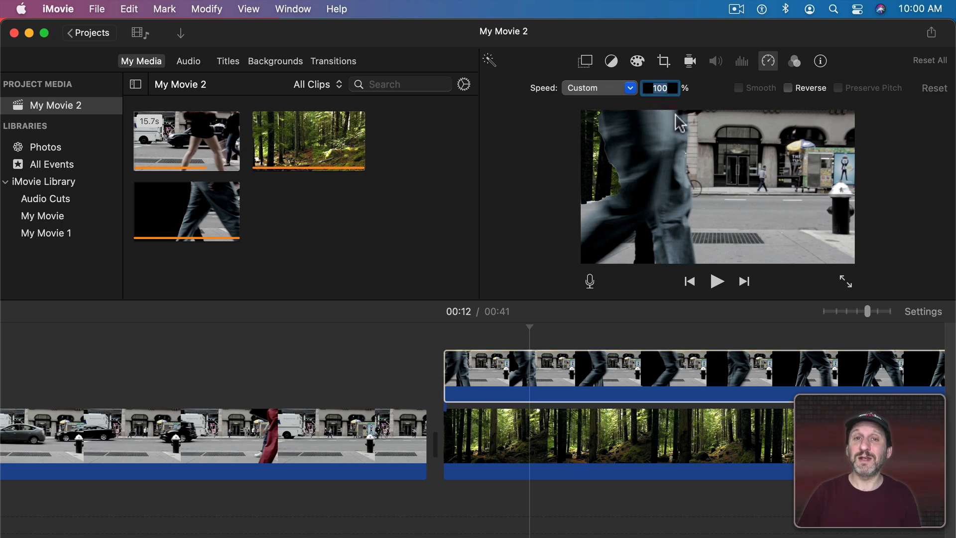
{"action": "type", "text": "300"}
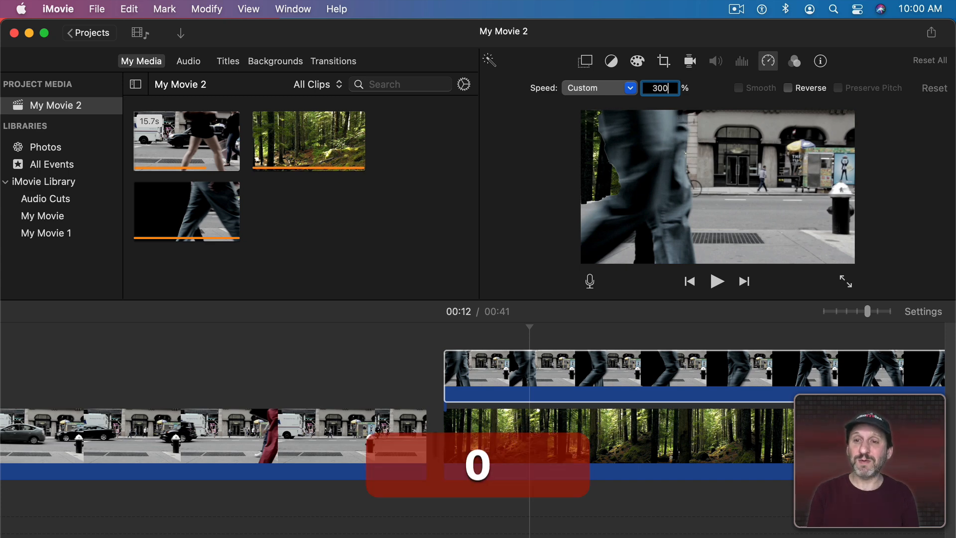